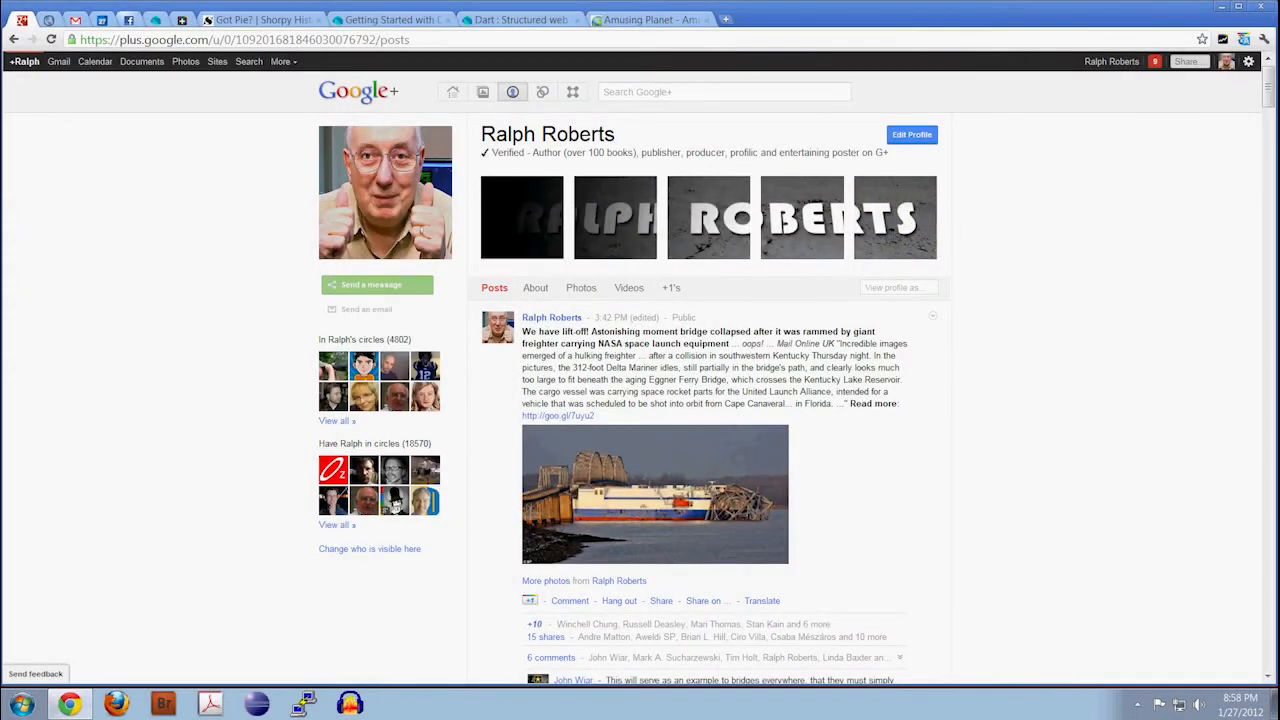
{"action": "mouse_move", "coordinate": [452, 92]}
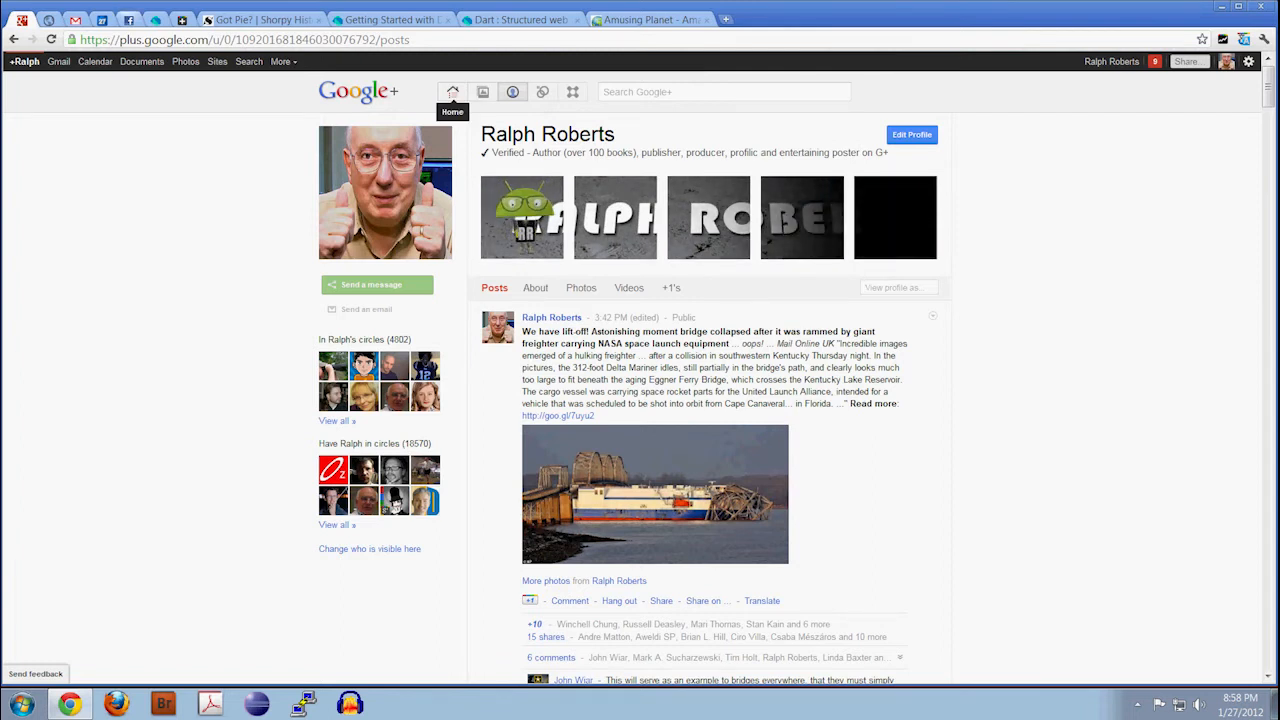
Go to the Google+ home stream's share box, then bring up the Amusing Planet Orda Cave article.
{"action": "left_click", "coordinate": [452, 92]}
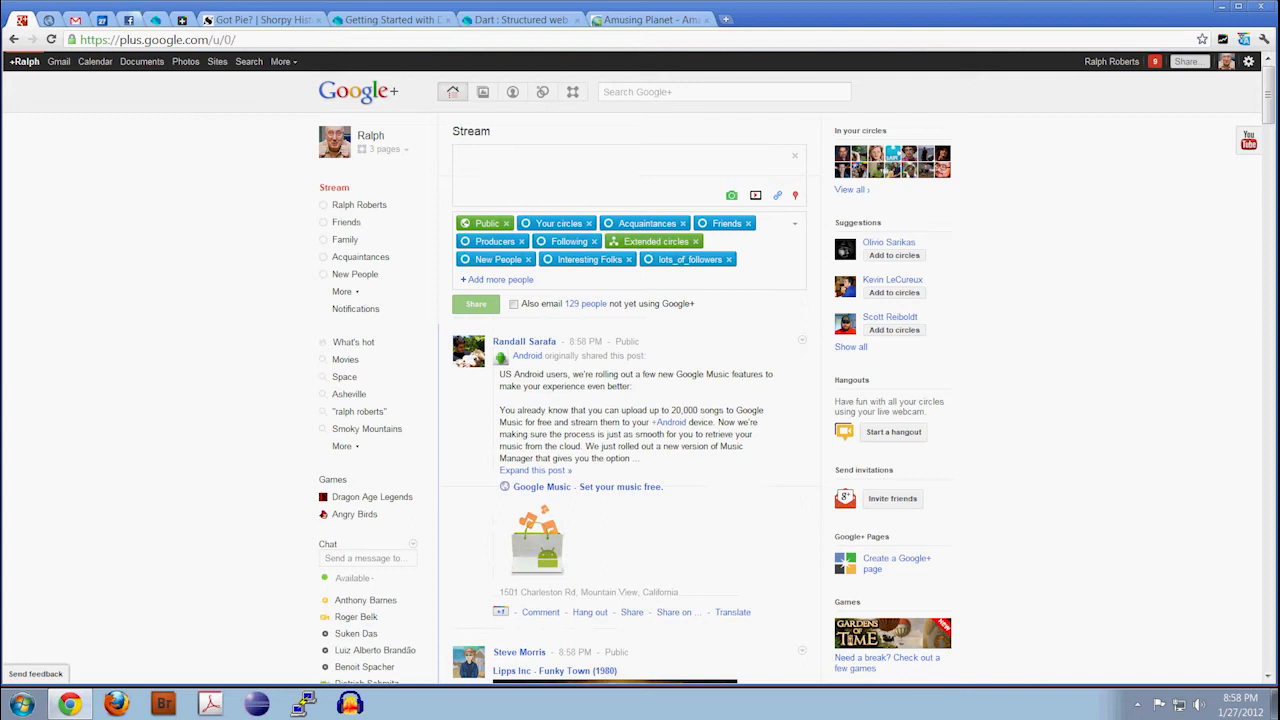
{"action": "type", "text": "1"}
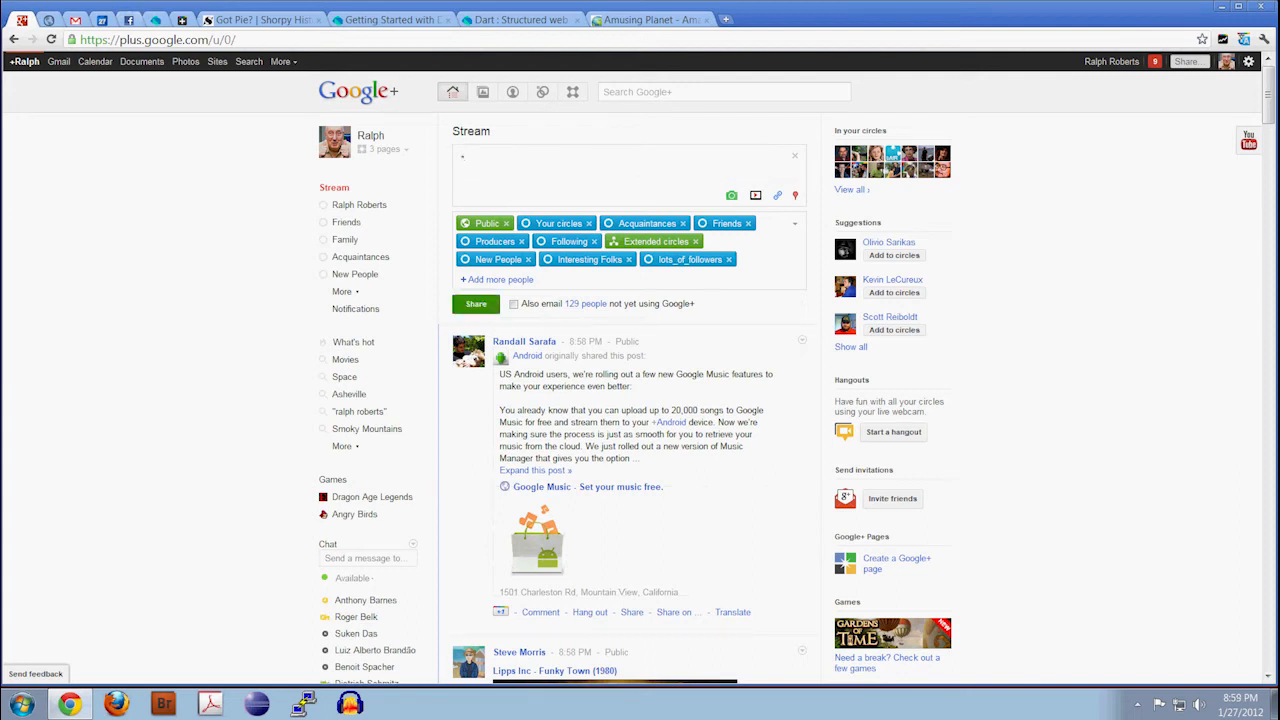
{"action": "left_click", "coordinate": [650, 20]}
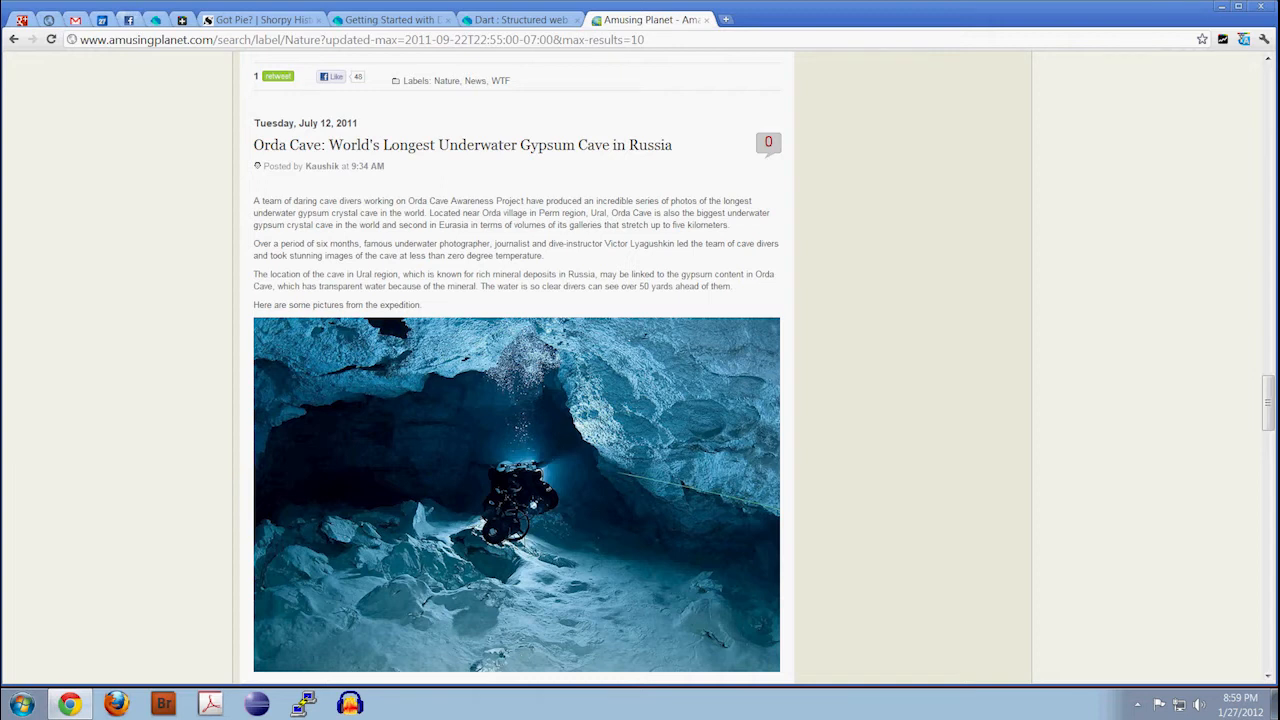
Open the full Orda Cave article and scroll through its underwater cave photos.
{"action": "right_click", "coordinate": [524, 500]}
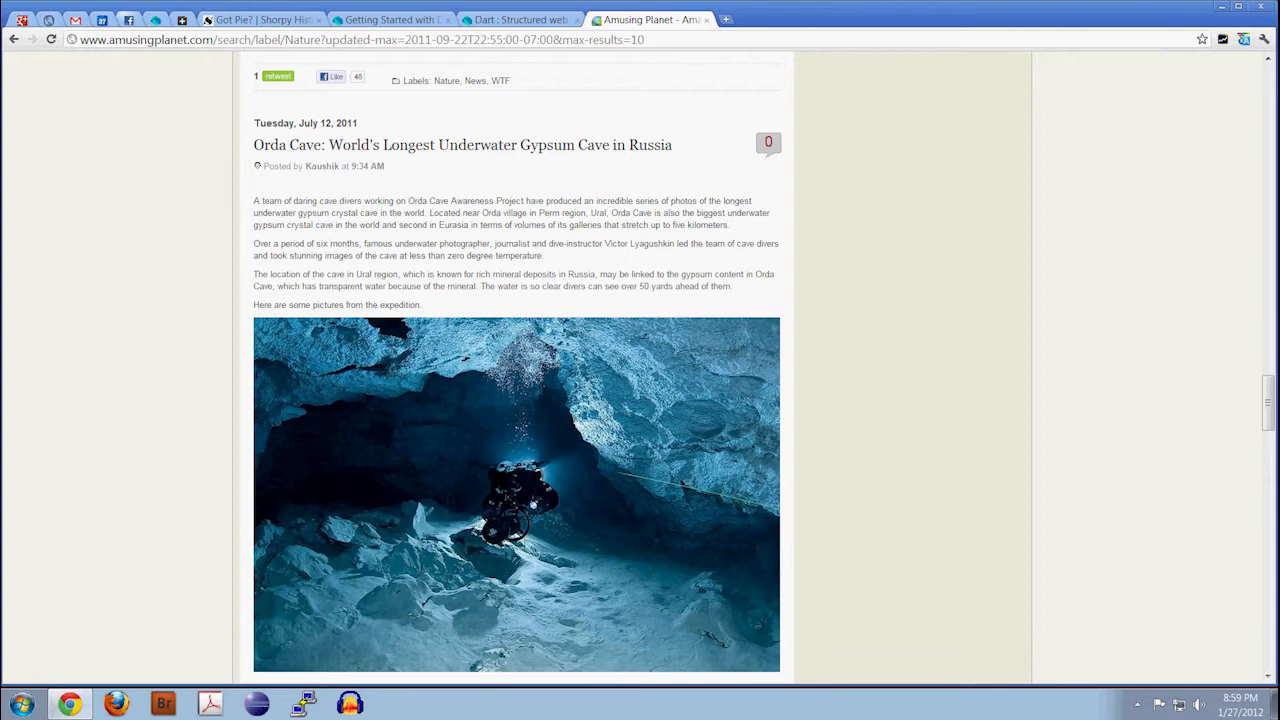
{"action": "left_click", "coordinate": [462, 144]}
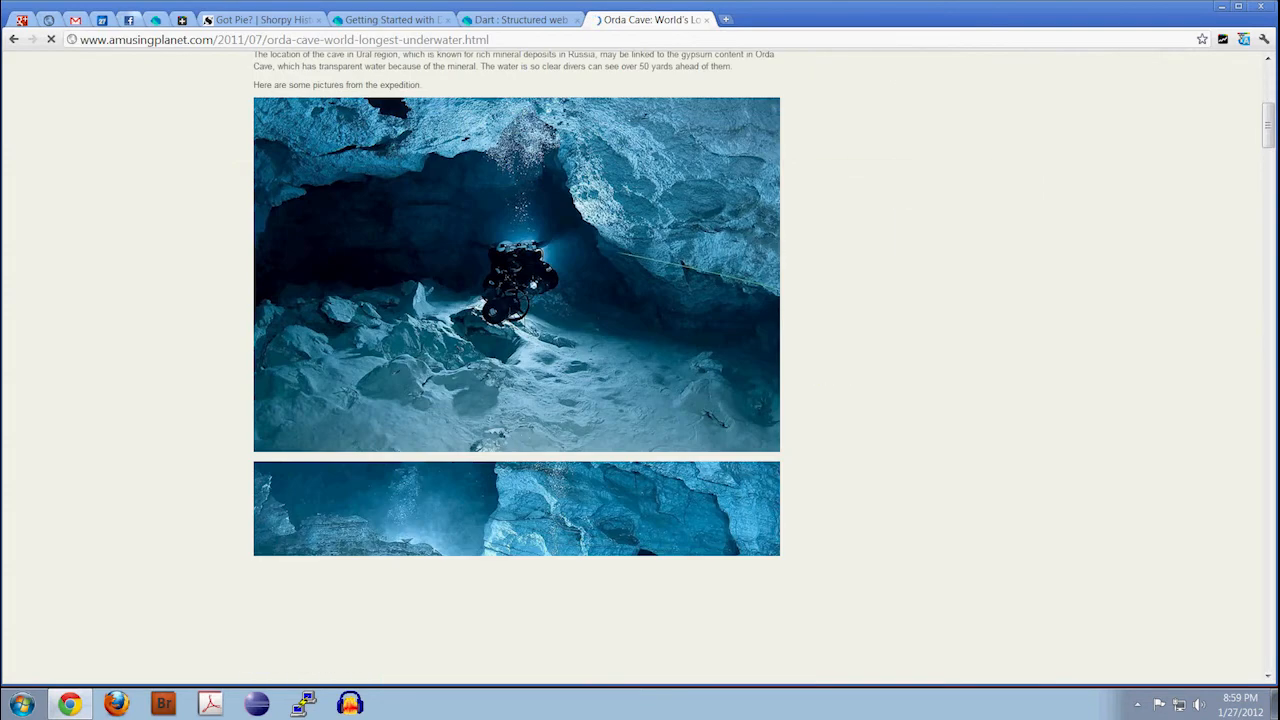
{"action": "scroll", "scroll_direction": "down", "scroll_amount": 3}
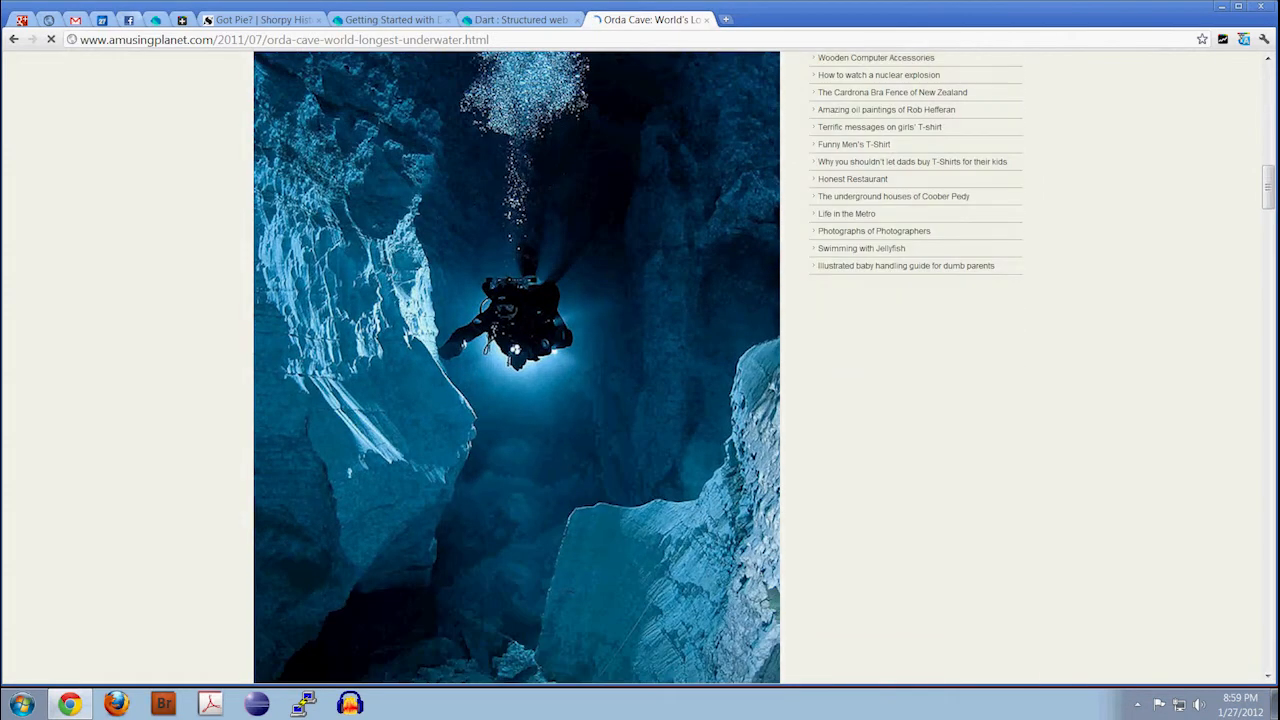
{"action": "scroll", "scroll_direction": "down", "scroll_amount": 3}
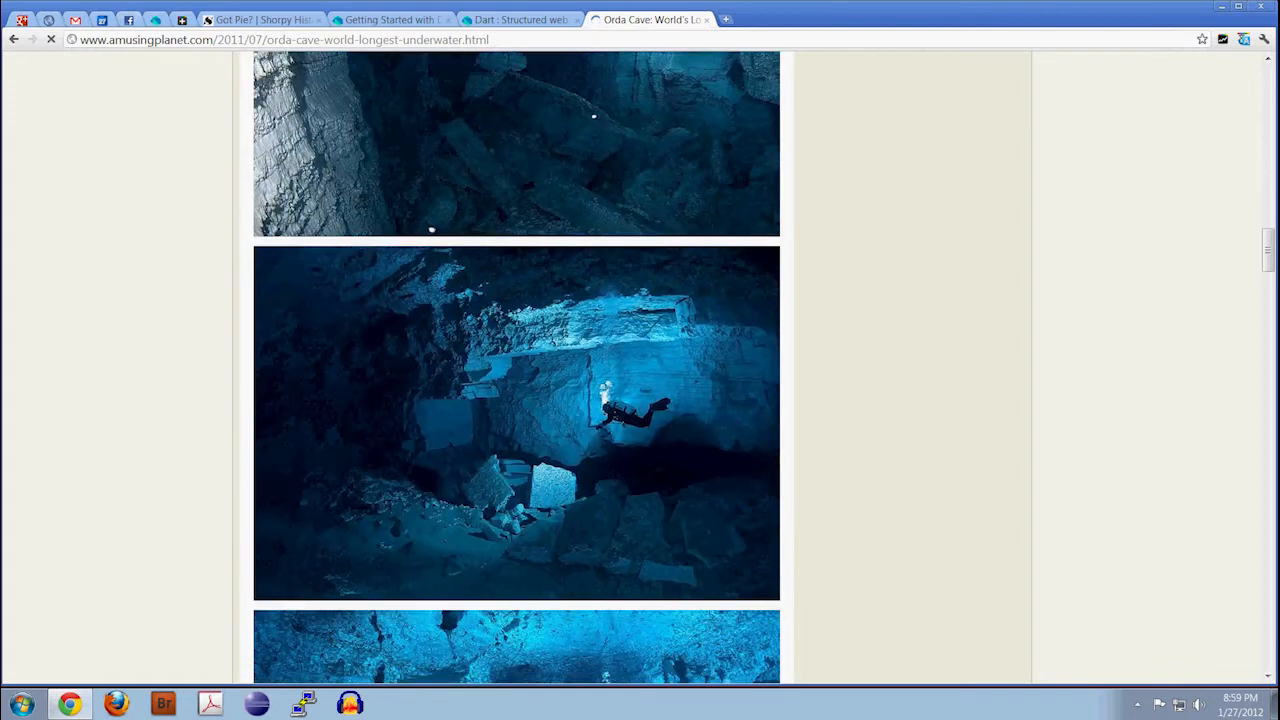
{"action": "scroll", "scroll_direction": "down", "scroll_amount": 3}
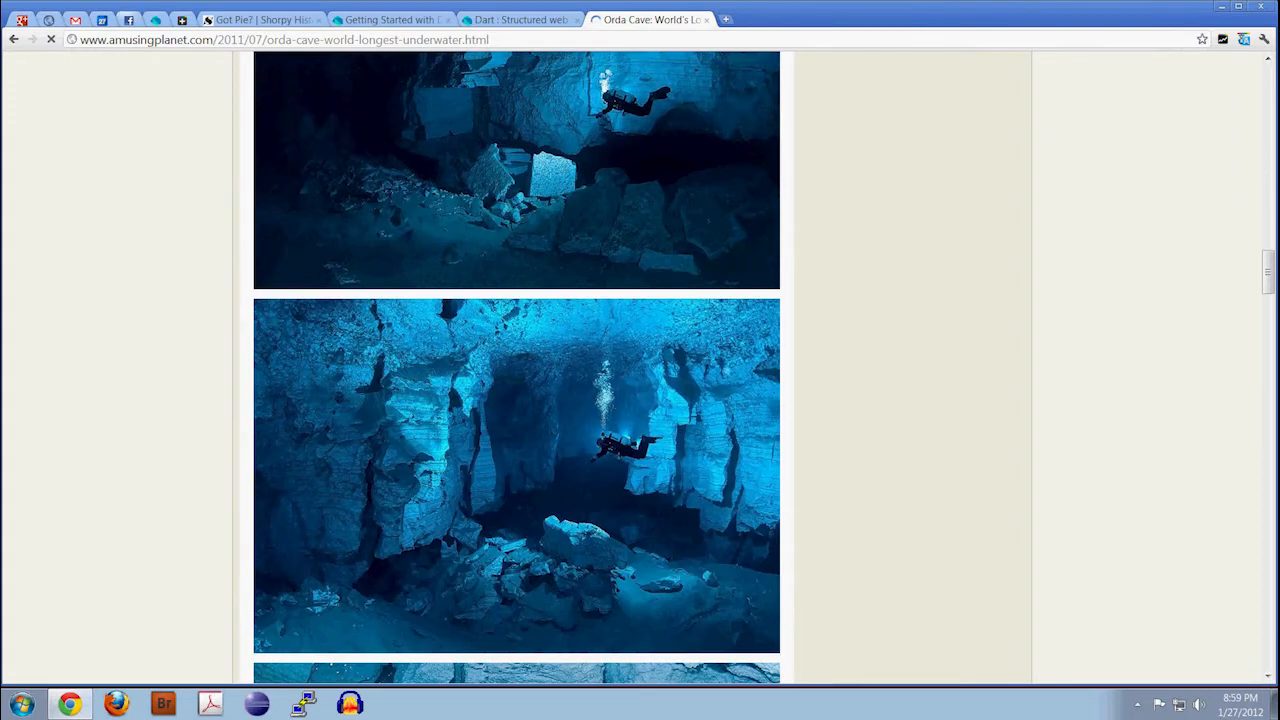
{"action": "scroll", "scroll_direction": "down", "scroll_amount": 3}
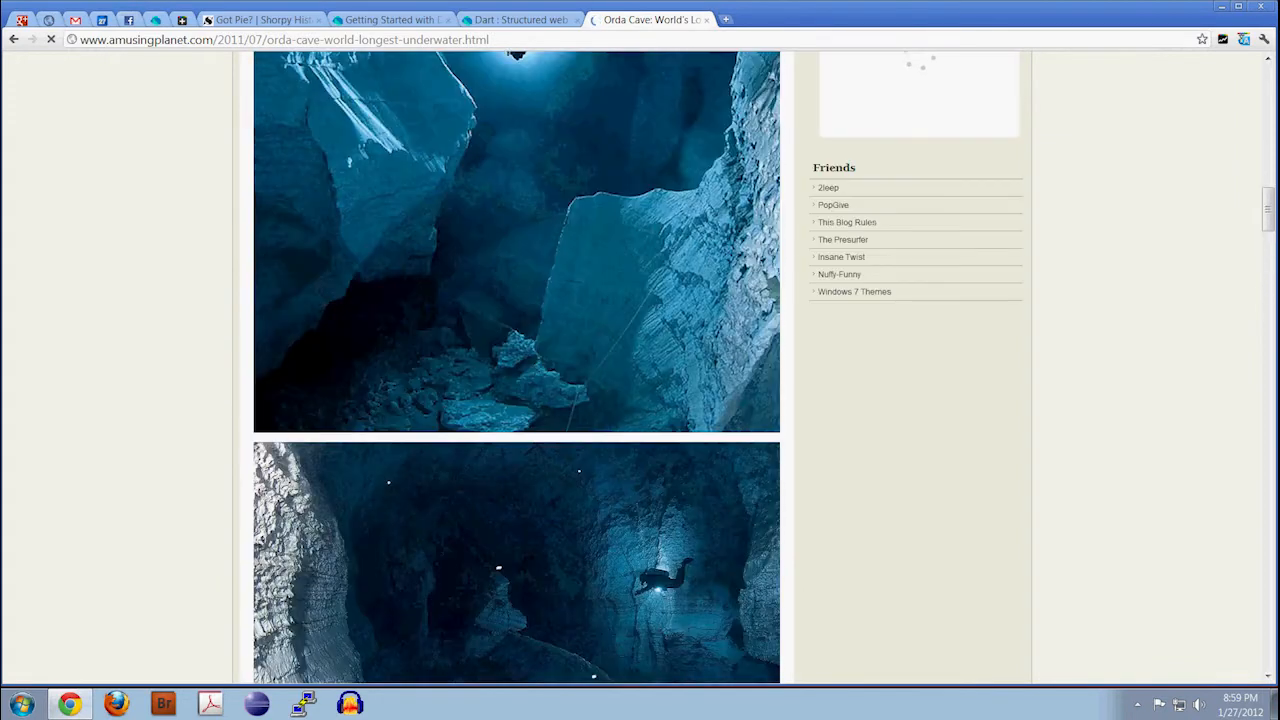
{"action": "scroll", "scroll_direction": "down", "scroll_amount": 3}
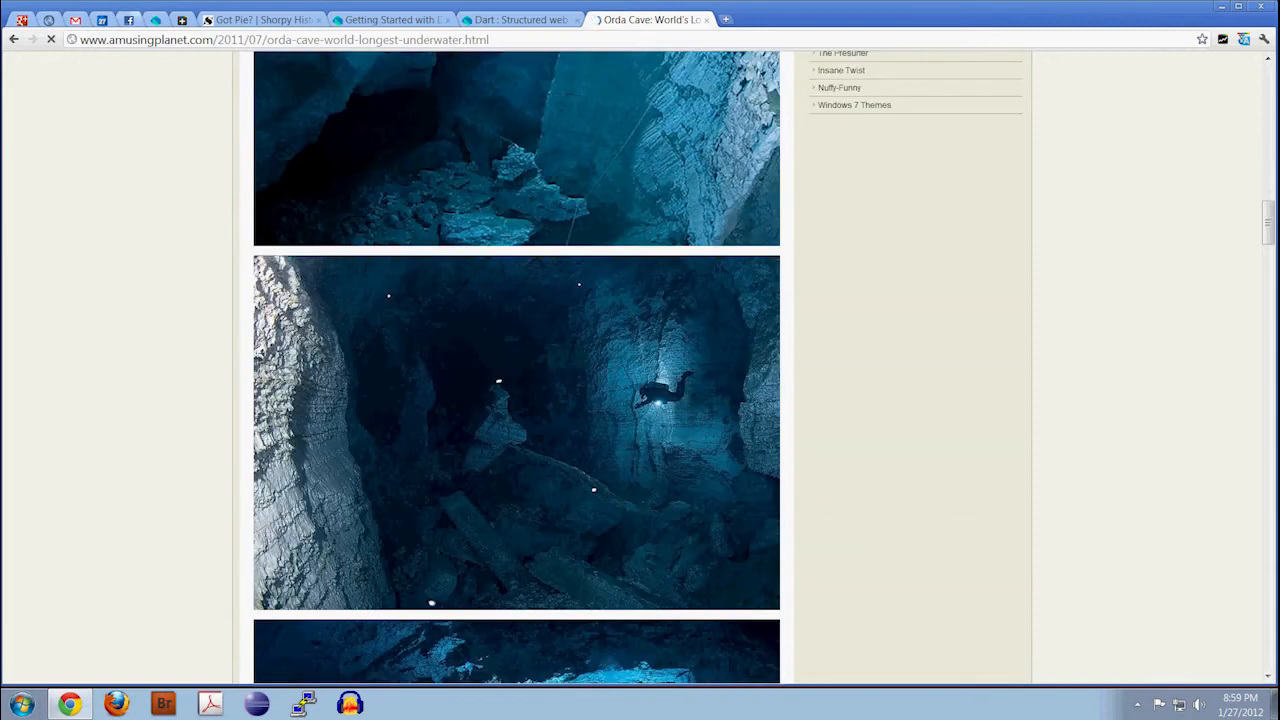
{"action": "scroll", "scroll_direction": "down", "scroll_amount": 3}
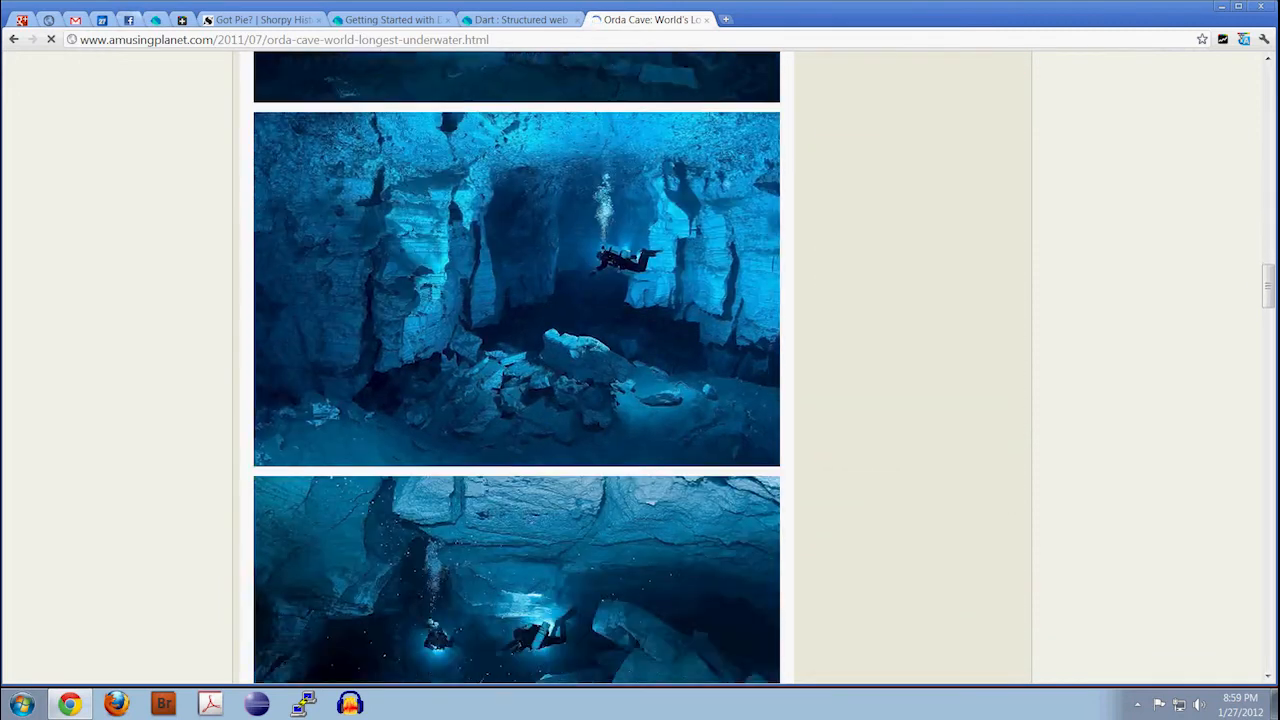
{"action": "scroll", "scroll_direction": "down", "scroll_amount": 3}
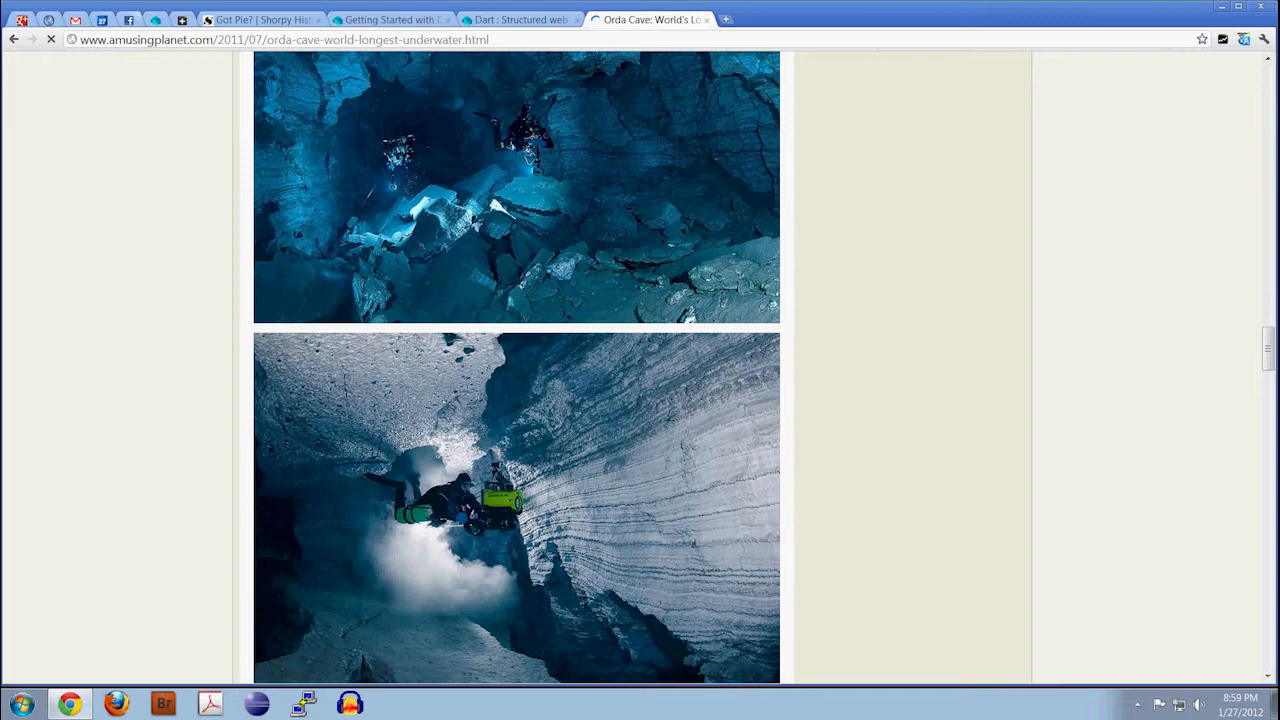
{"action": "scroll", "scroll_direction": "down", "scroll_amount": 3}
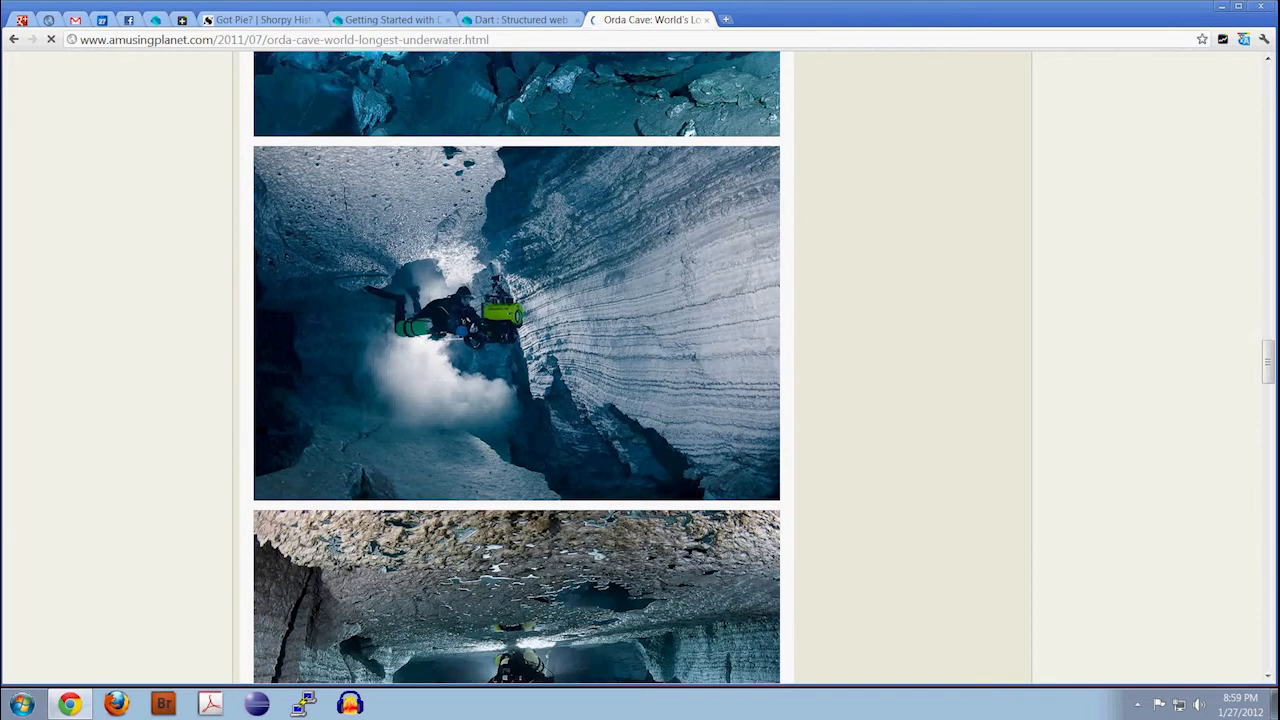
{"action": "scroll", "scroll_direction": "down", "scroll_amount": 3}
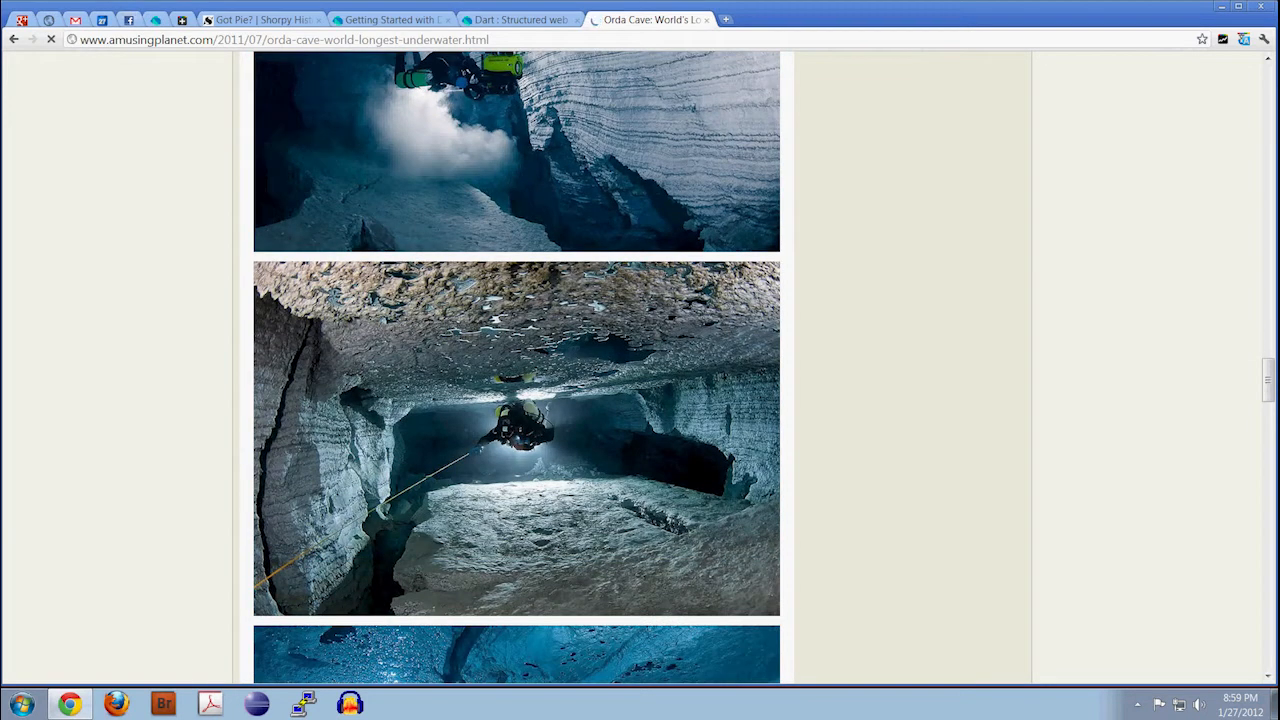
{"action": "scroll", "scroll_direction": "down", "scroll_amount": 3}
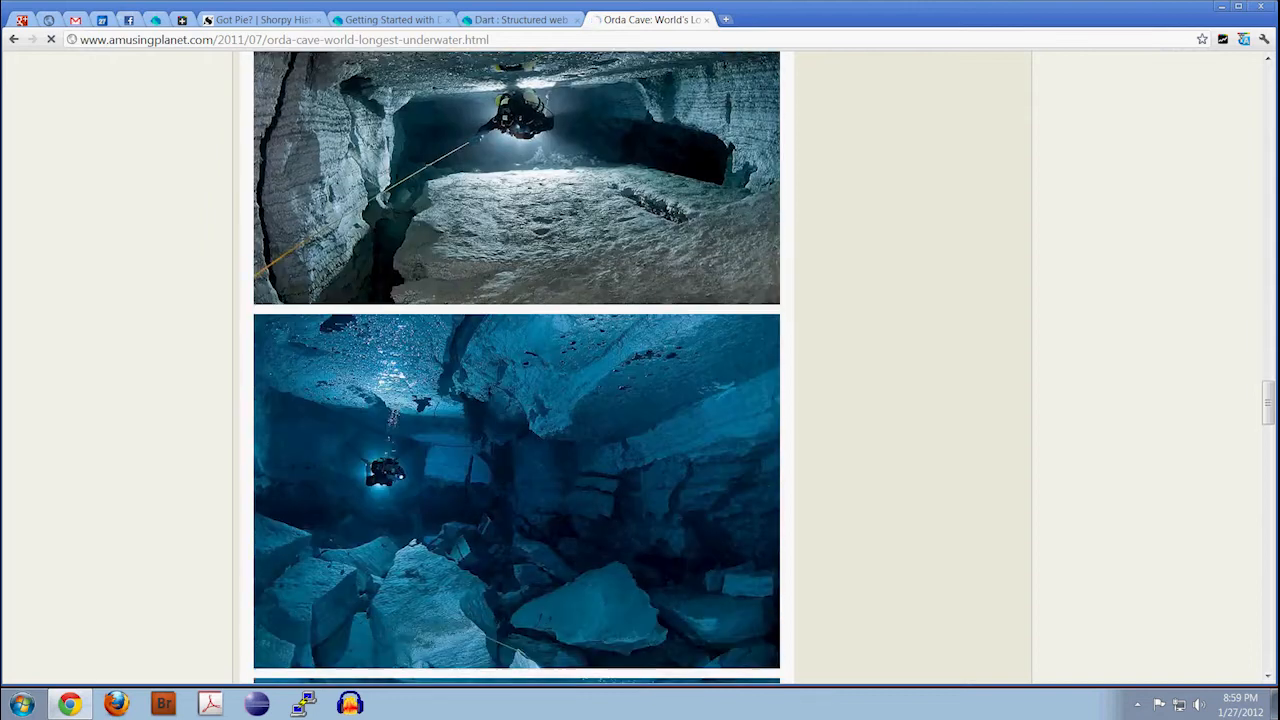
{"action": "scroll", "scroll_direction": "down", "scroll_amount": 3}
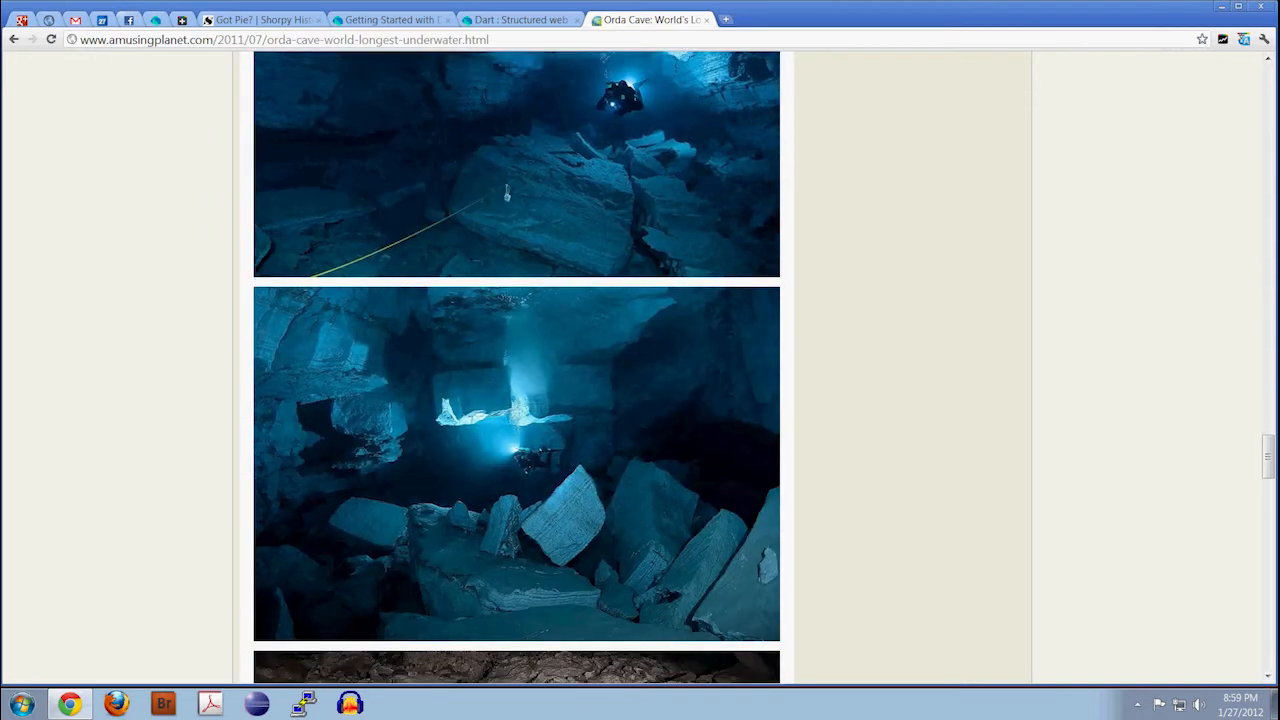
{"action": "scroll", "scroll_direction": "down", "scroll_amount": 3}
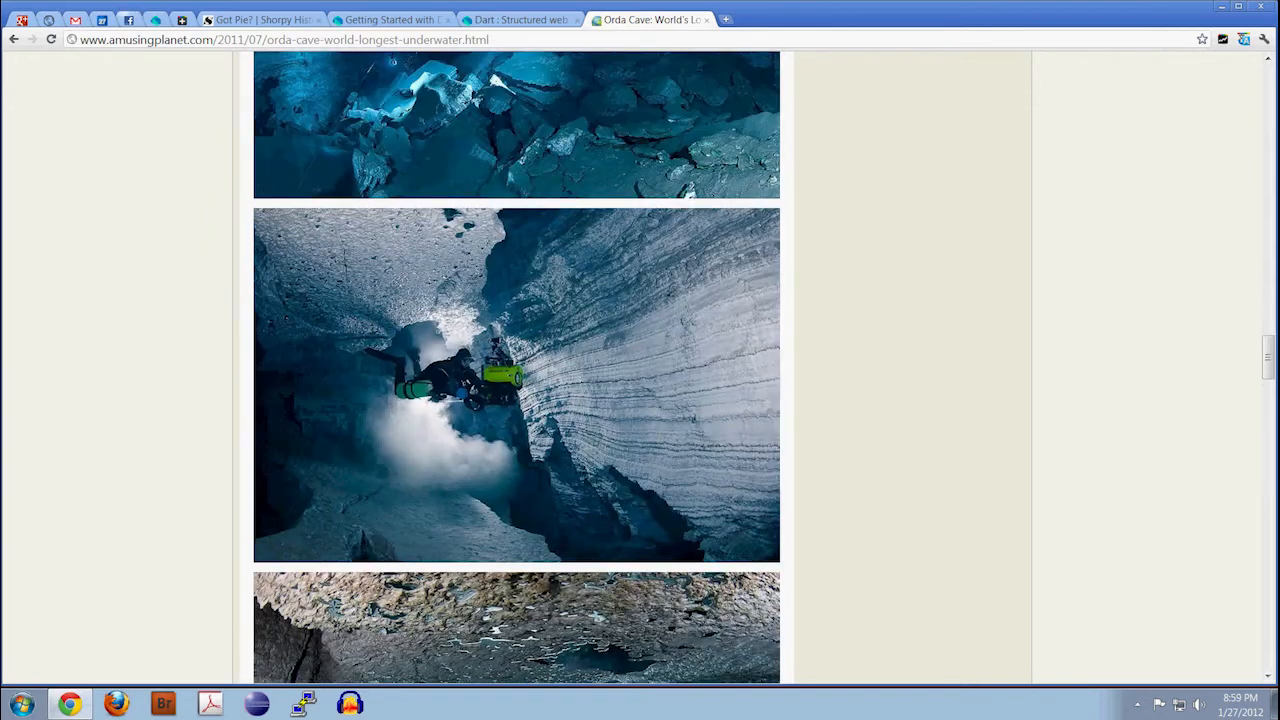
{"action": "scroll", "scroll_direction": "down", "scroll_amount": 3}
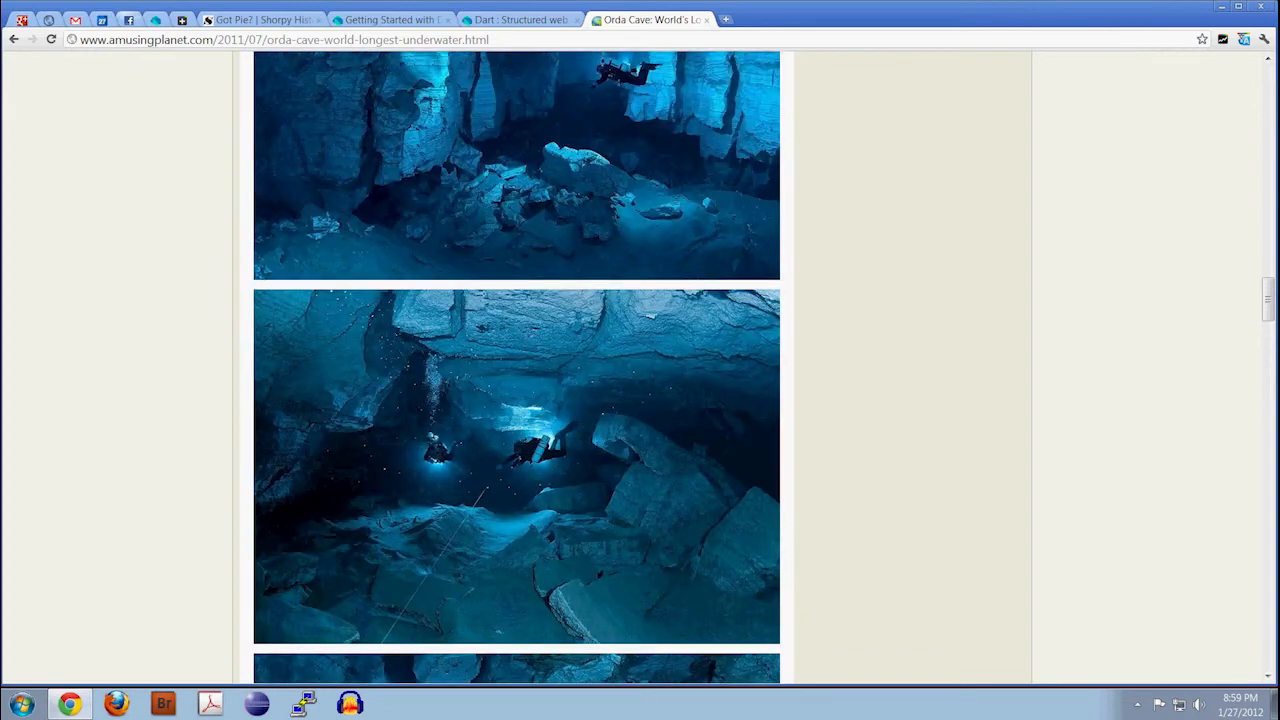
{"action": "scroll", "scroll_direction": "down", "scroll_amount": 3}
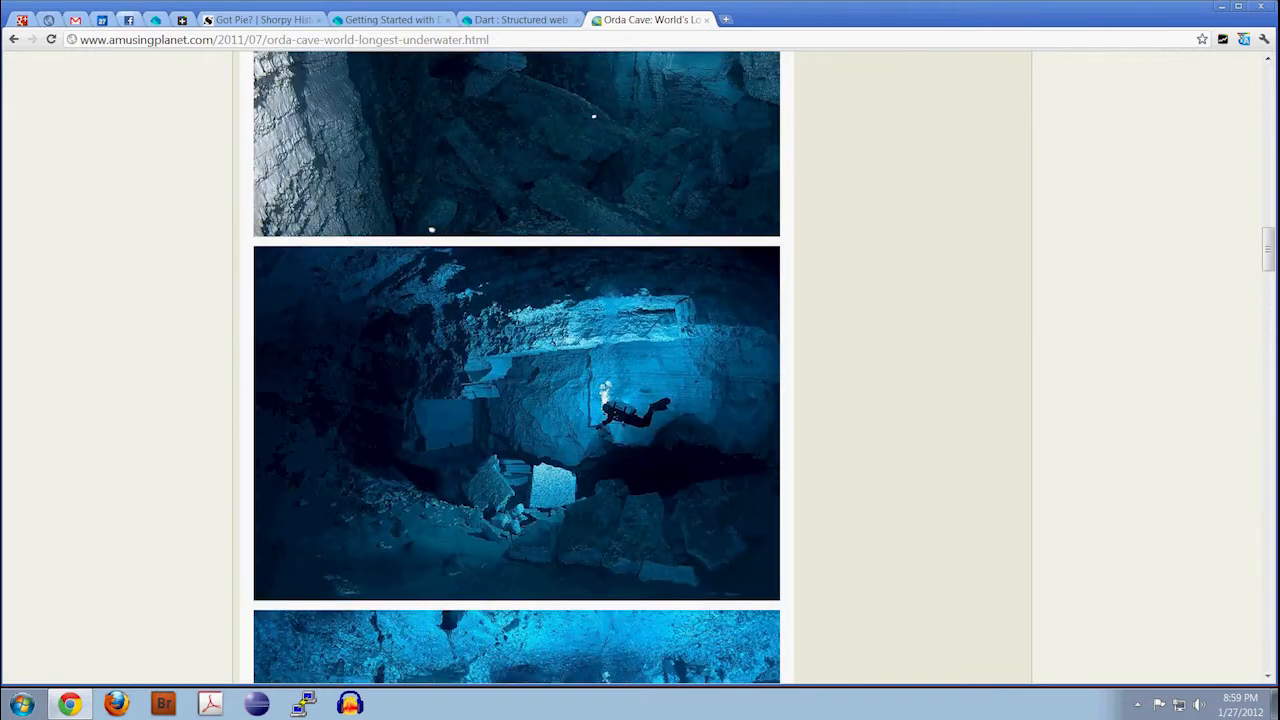
{"action": "scroll", "scroll_direction": "down", "scroll_amount": 3}
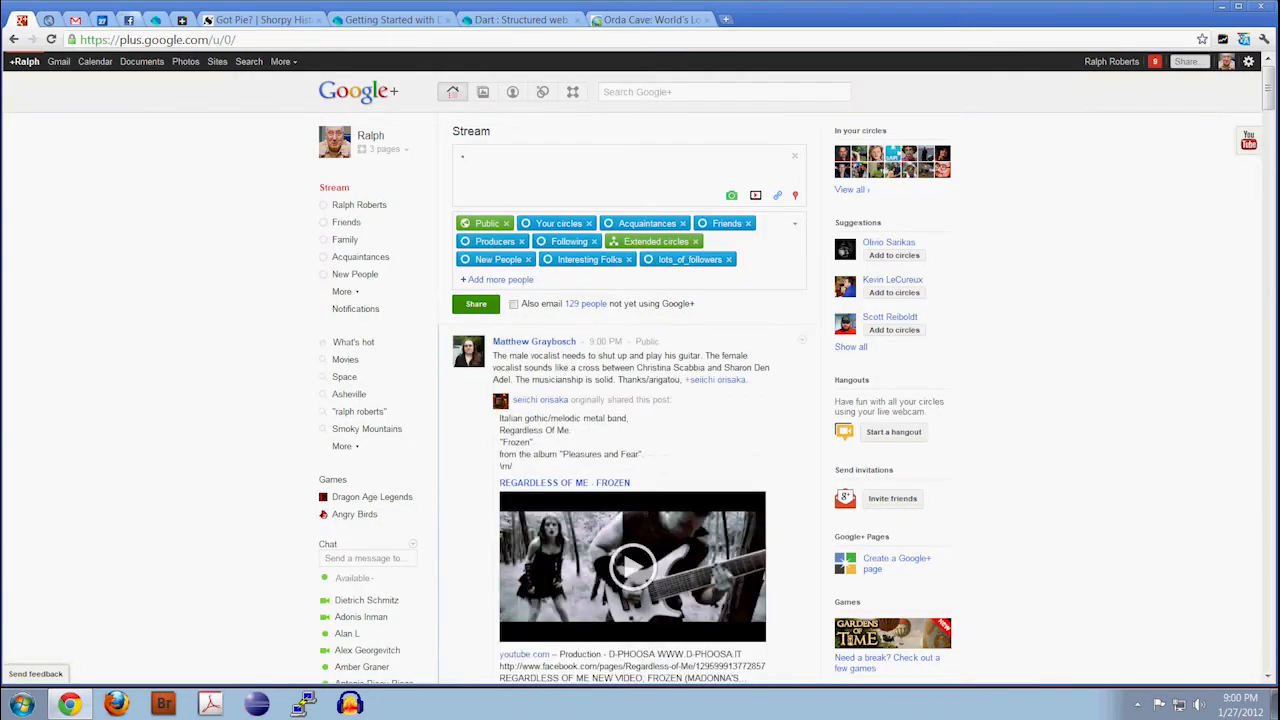
Attach the saved underwater Orda Cave photo to a new post in the share box.
{"action": "left_click", "coordinate": [732, 196]}
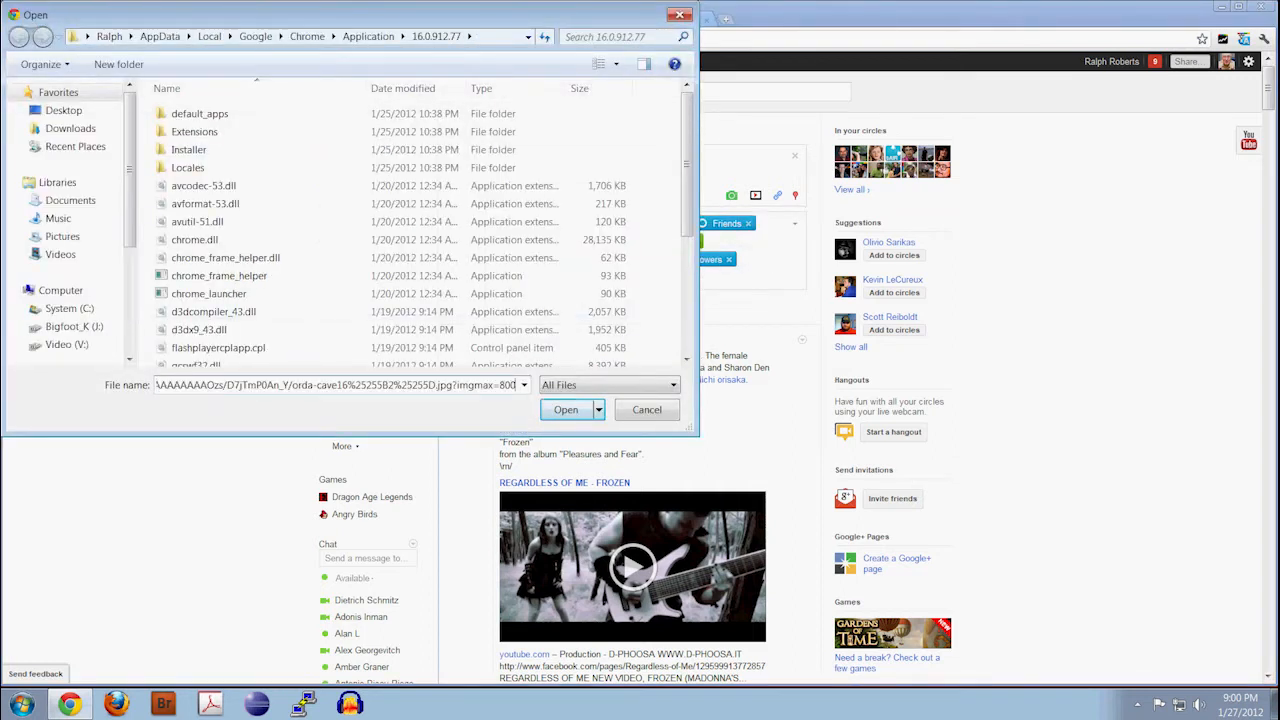
{"action": "left_click", "coordinate": [564, 408]}
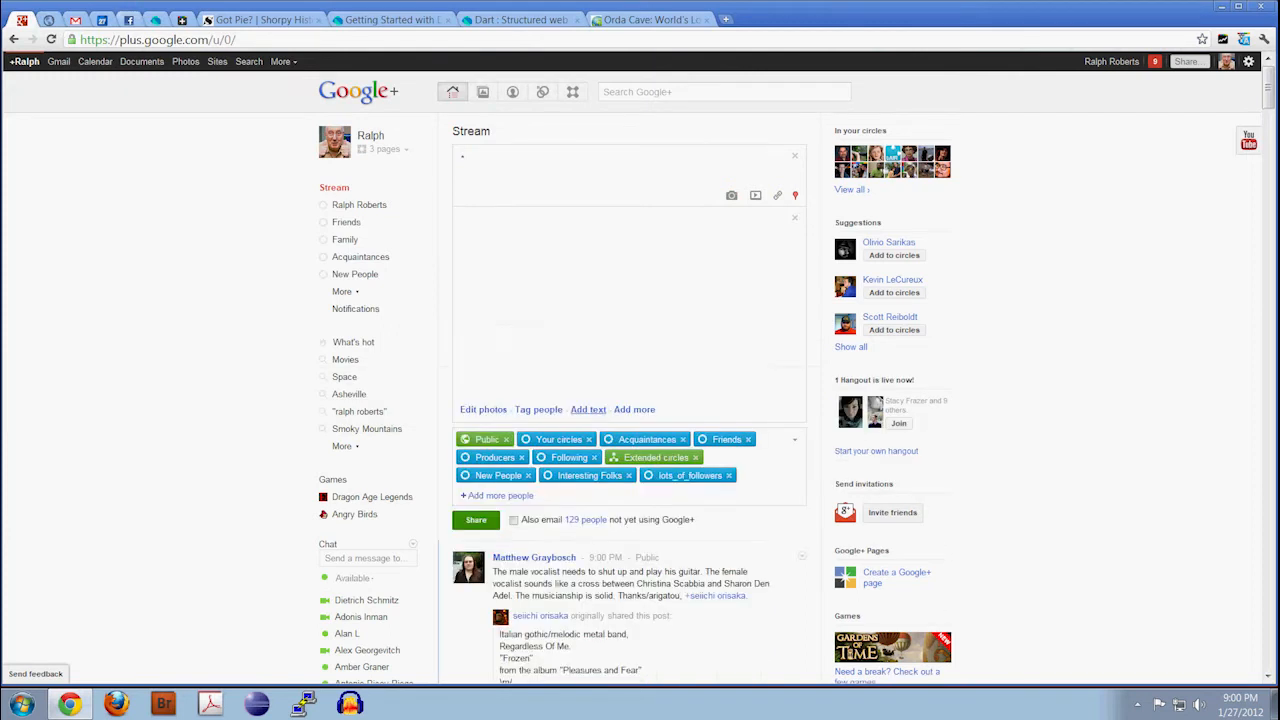
{"action": "left_click", "coordinate": [650, 20]}
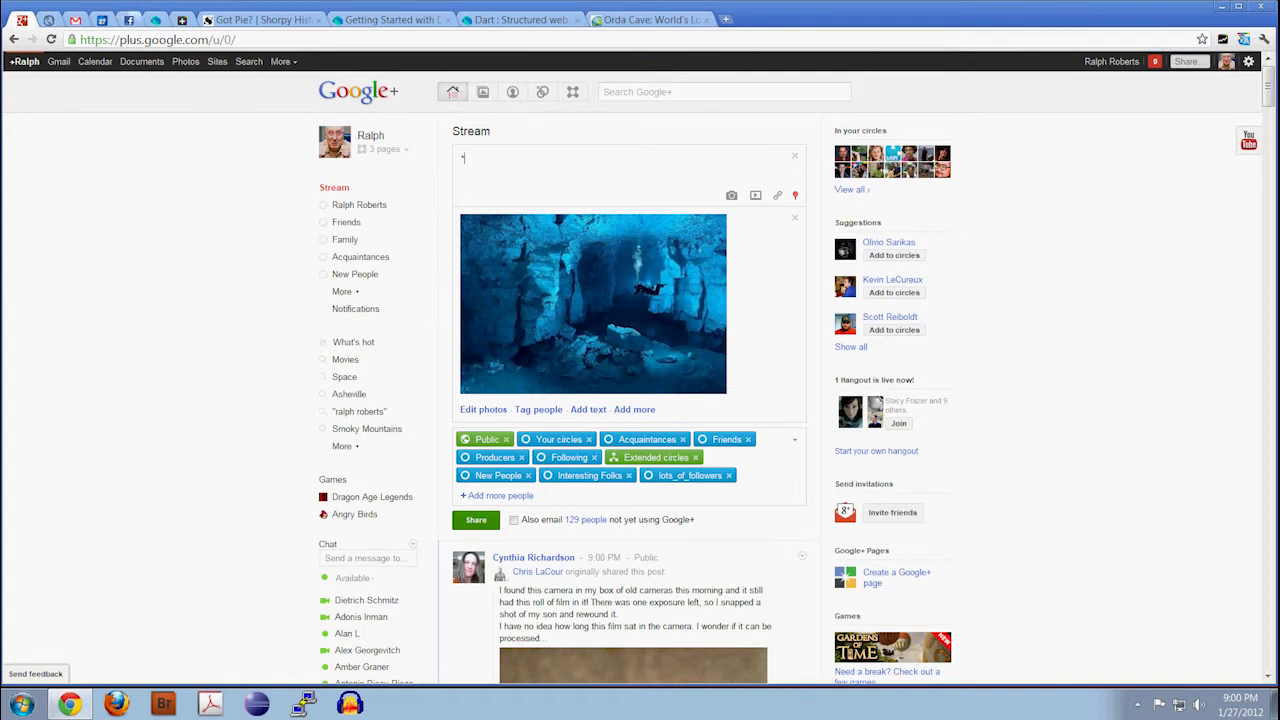
Write the quoted title "Orda Cave: World's Longest Underwater Gypsum Cave in Russia" with an _Amusing Planet_ credit.
{"action": "type", "text": "Orda Cave: World's Longest Underwater Gypsum Cave in Russia"}
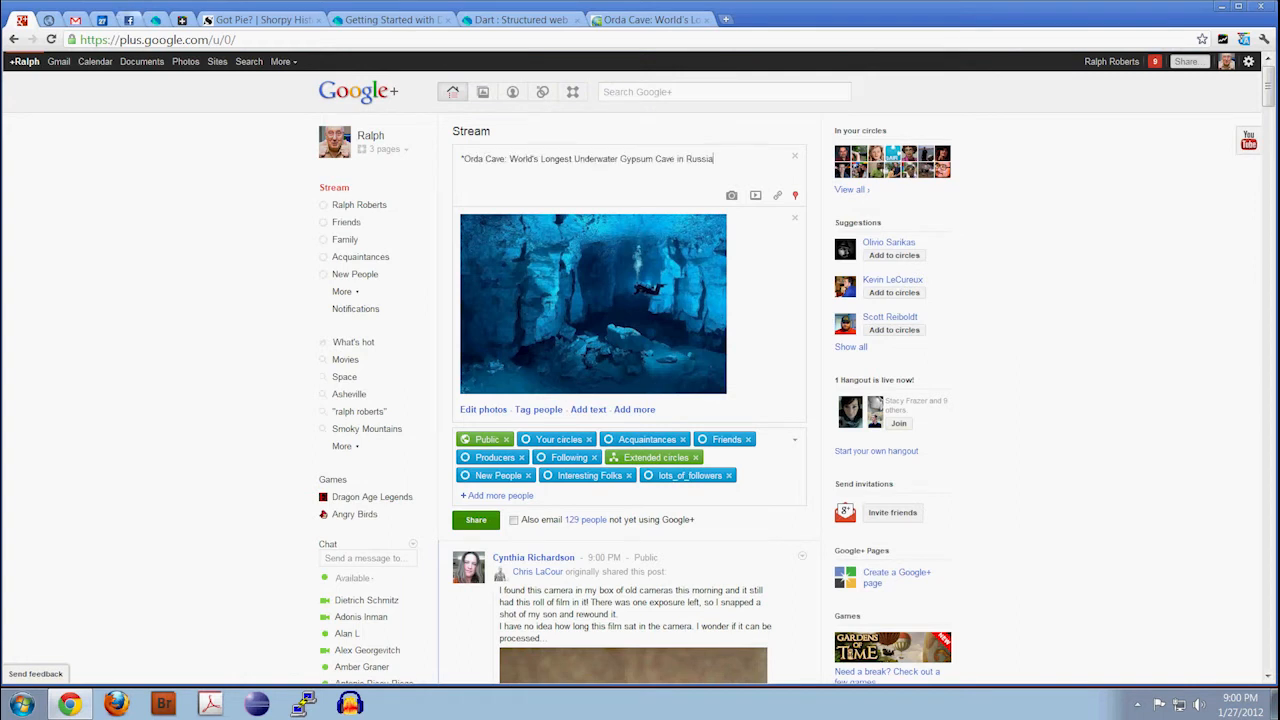
{"action": "type", "text": "\" ..."}
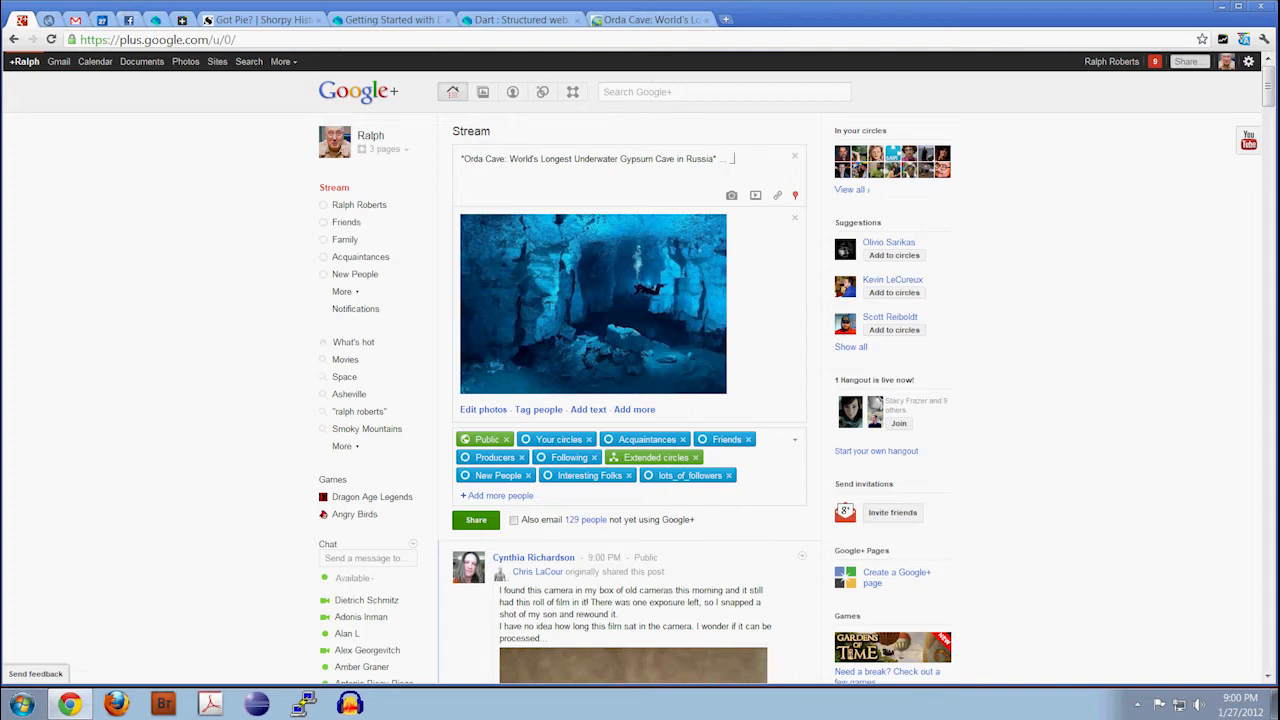
{"action": "type", "text": "_Amusing"}
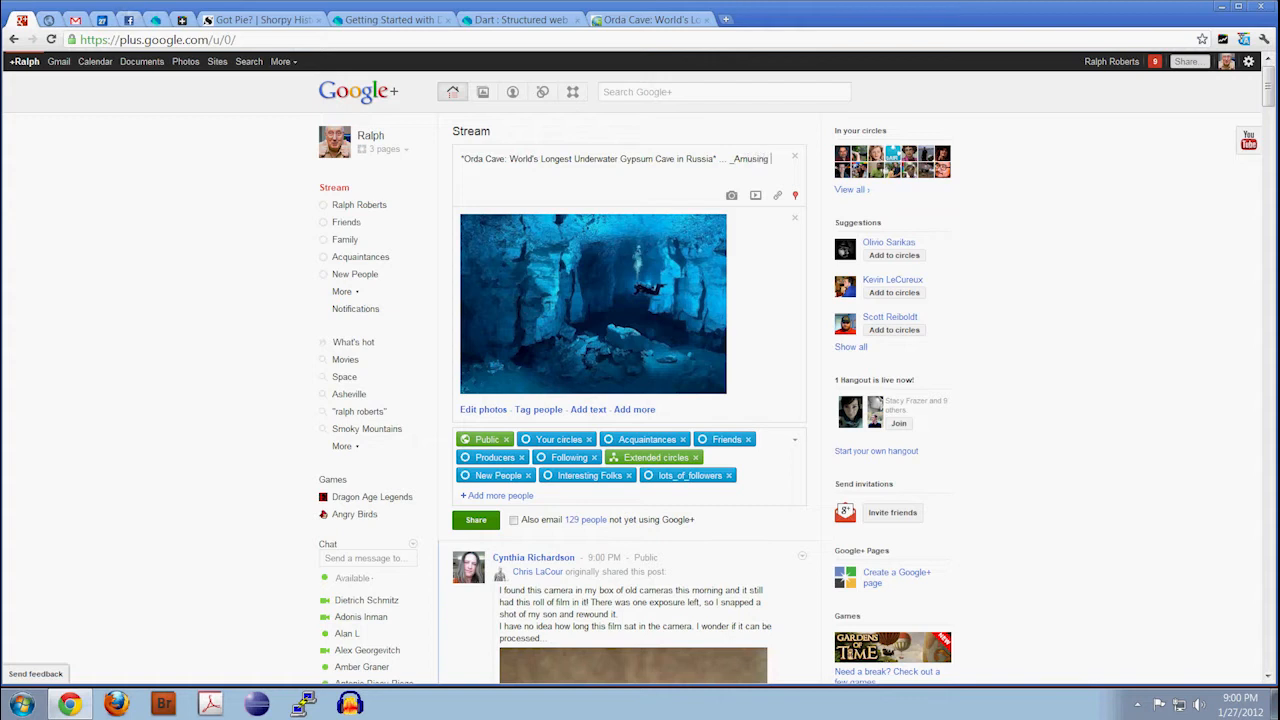
{"action": "type", "text": "Credit"}
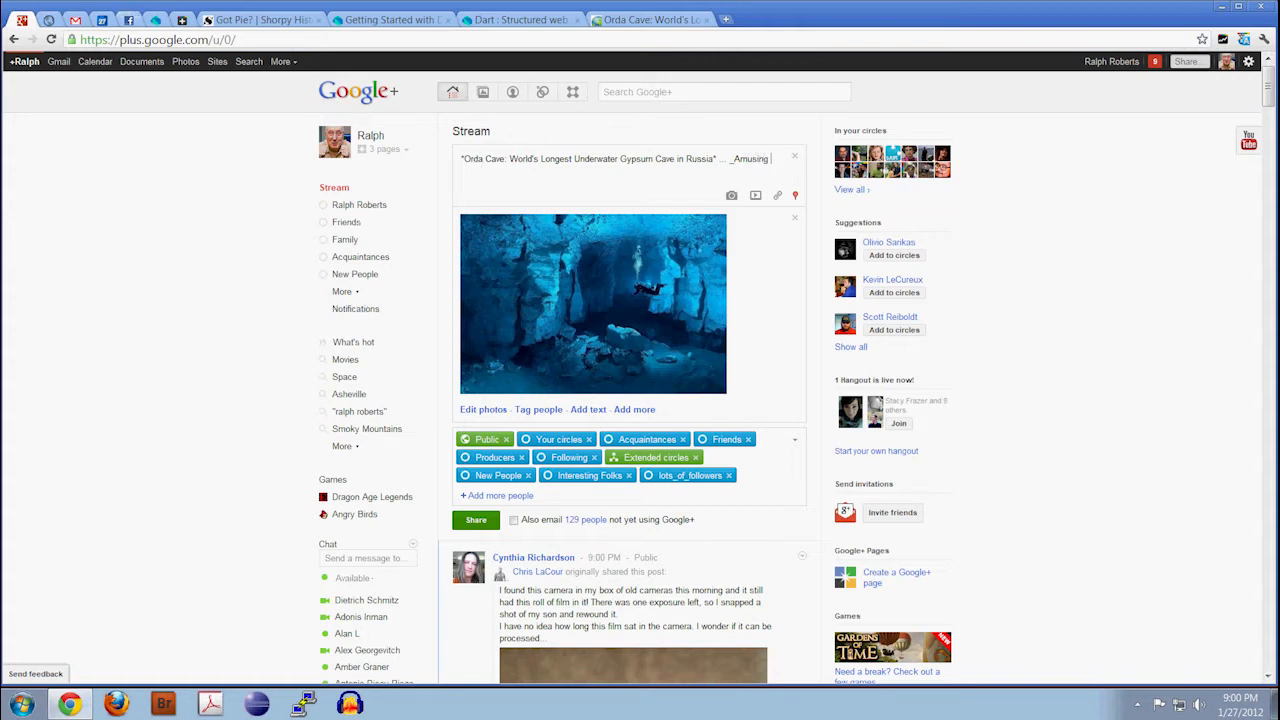
{"action": "type", "text": "Planet_ -"}
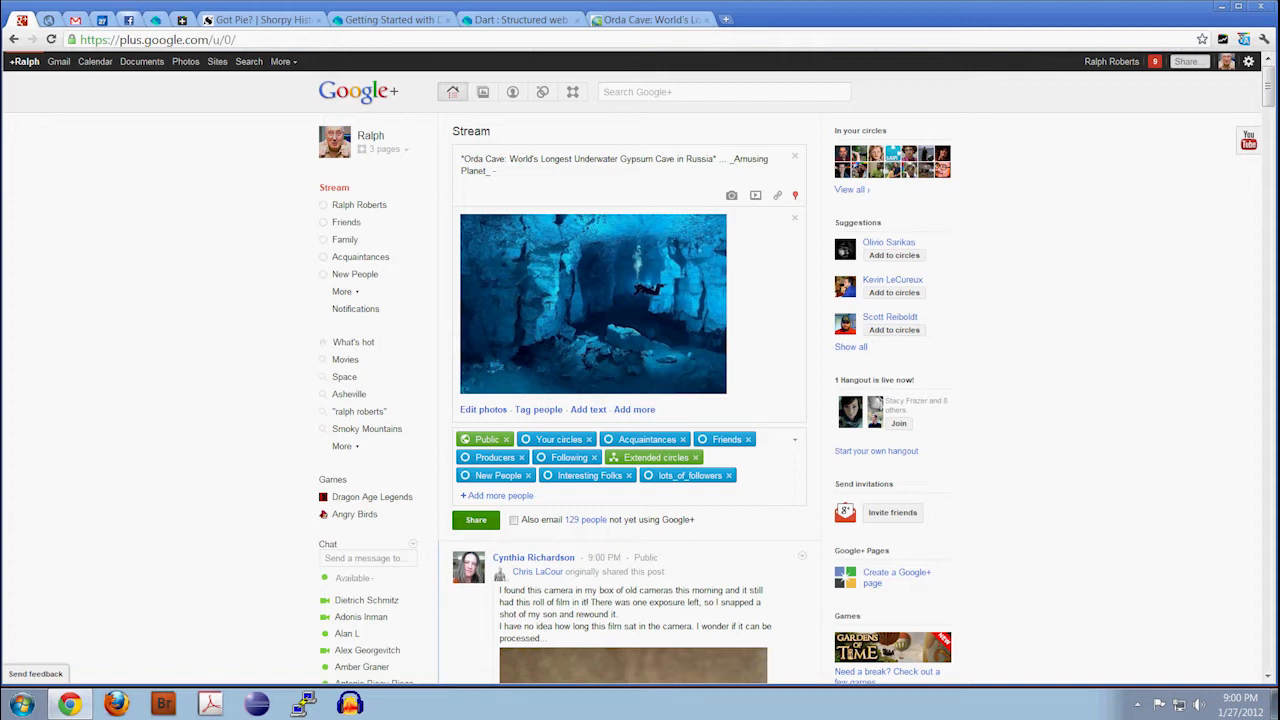
{"action": "type", "text": "\""}
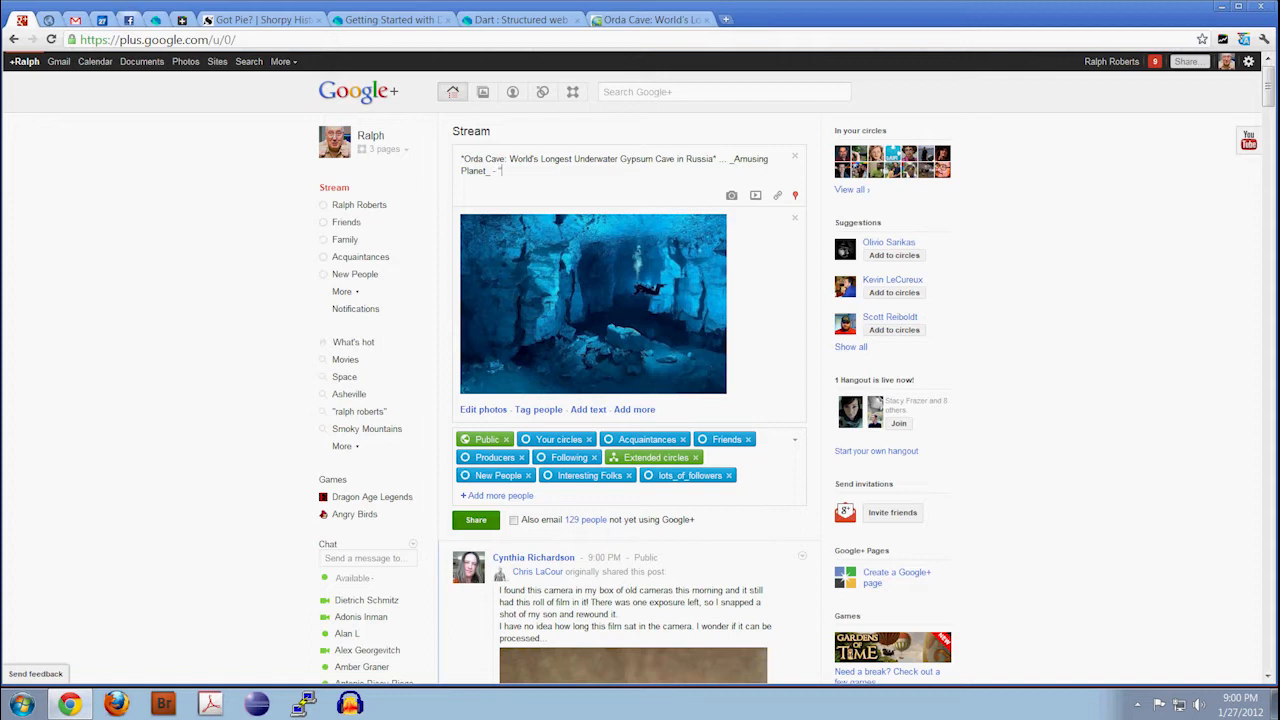
{"action": "left_click", "coordinate": [650, 20]}
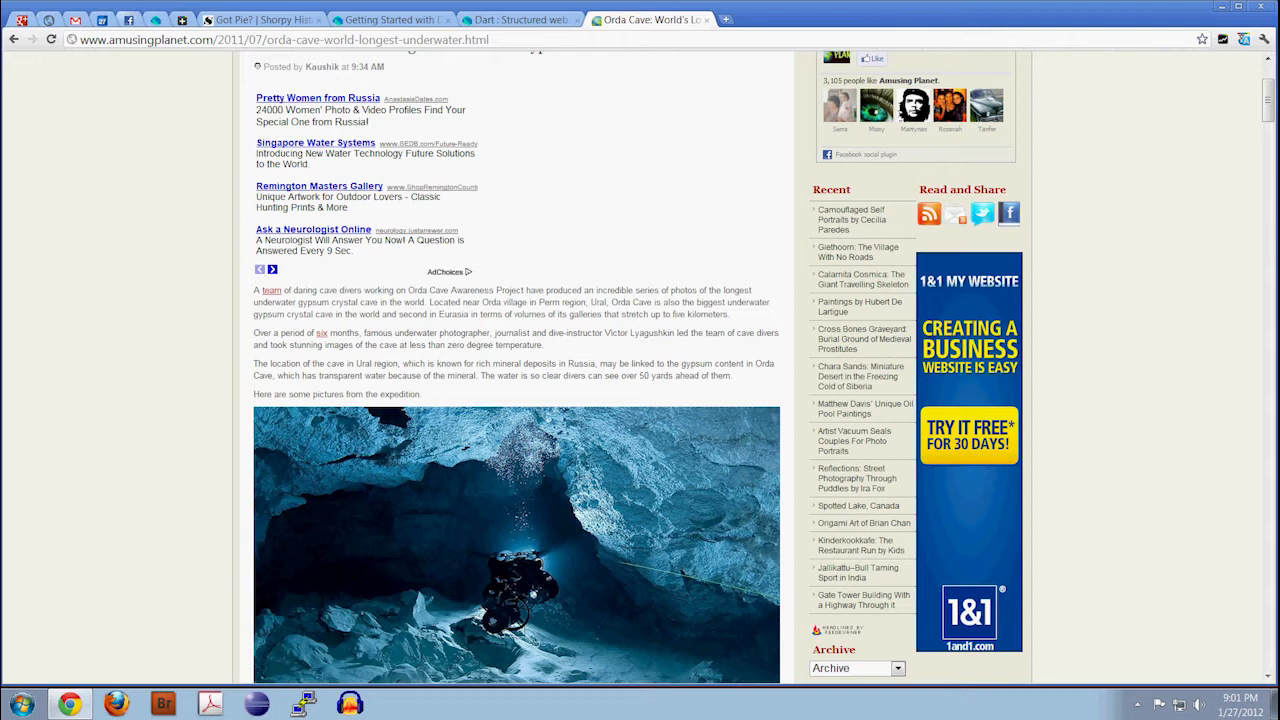
Select and copy the article's opening paragraphs into the post, ending with a more photos note.
{"action": "left_click_drag", "start_coordinate": [428, 300], "coordinate": [452, 314]}
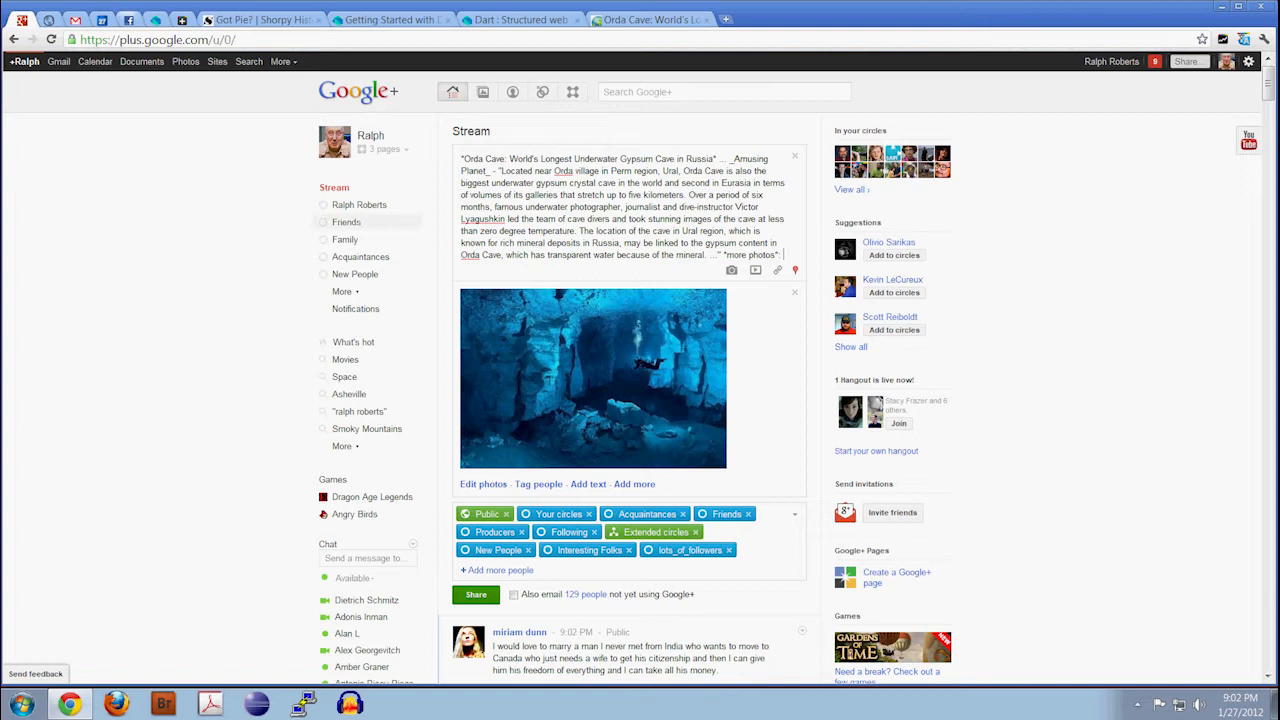
Shorten the article's /orda-cave-world-longest-underwater.html address into a goo.gl link.
{"action": "left_click", "coordinate": [156, 40]}
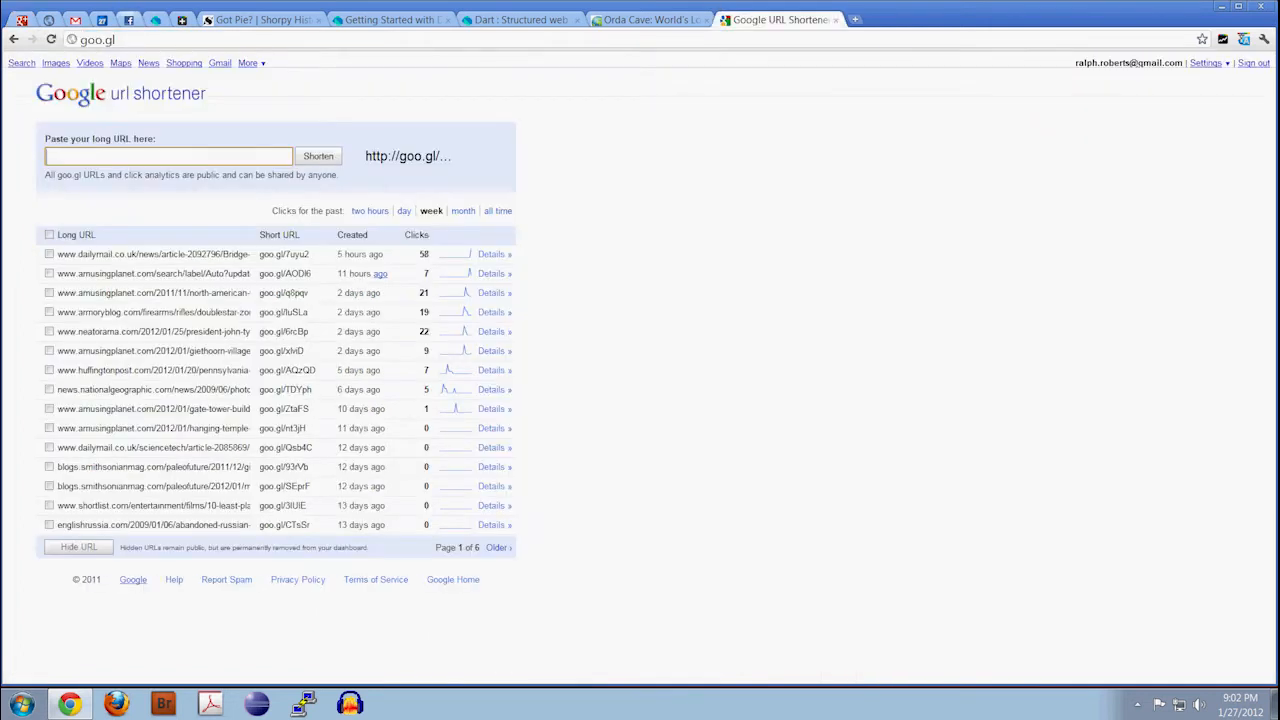
{"action": "left_click", "coordinate": [648, 20]}
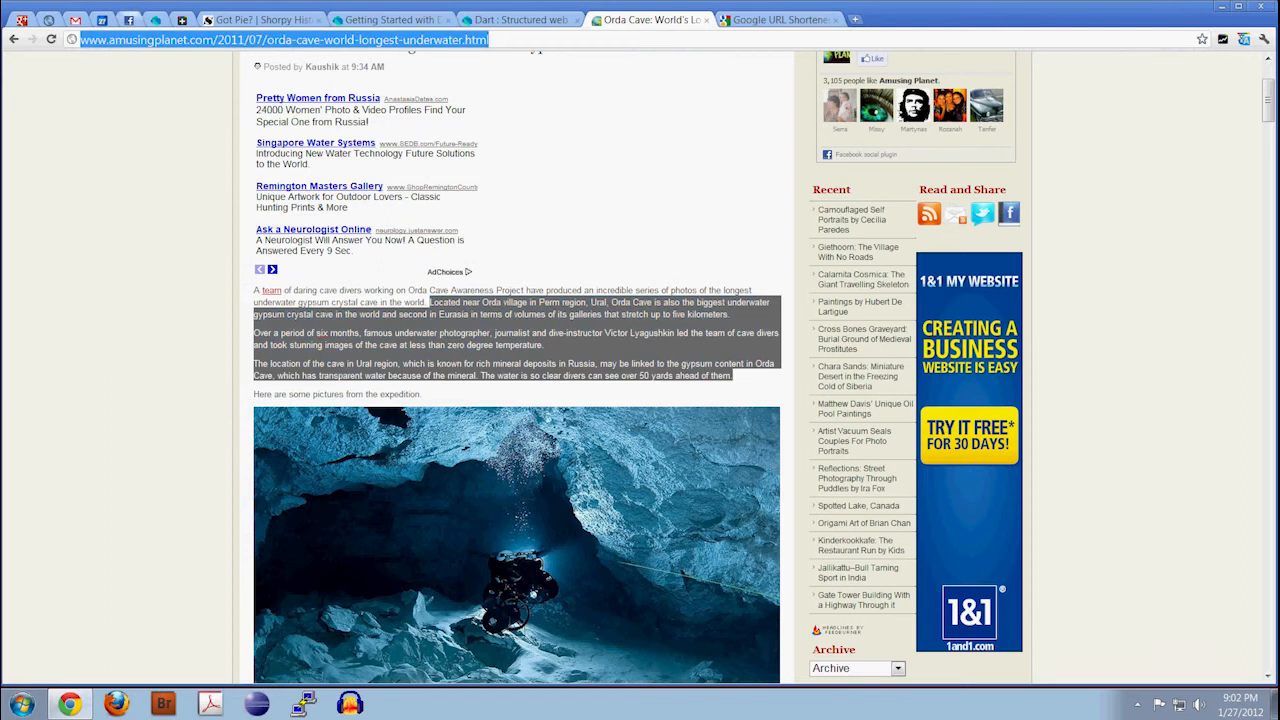
{"action": "left_click", "coordinate": [780, 20]}
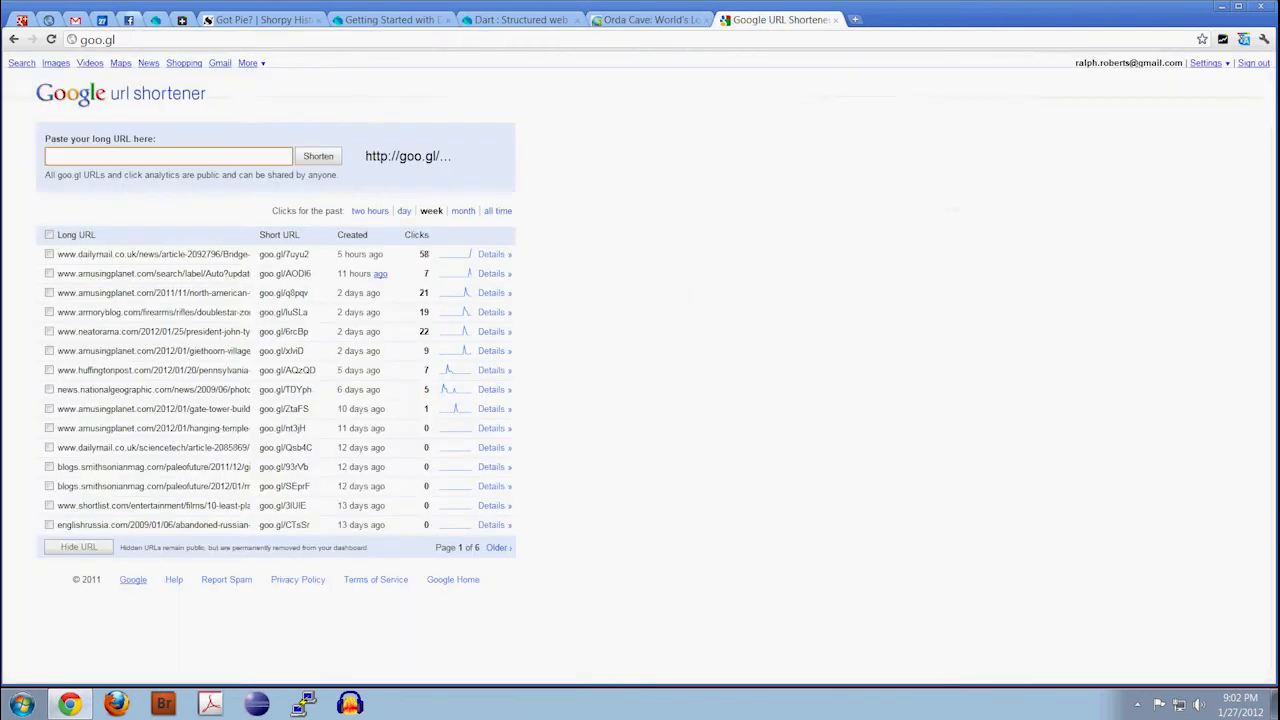
{"action": "type", "text": "/orda-cave-world-longest-underwater.html"}
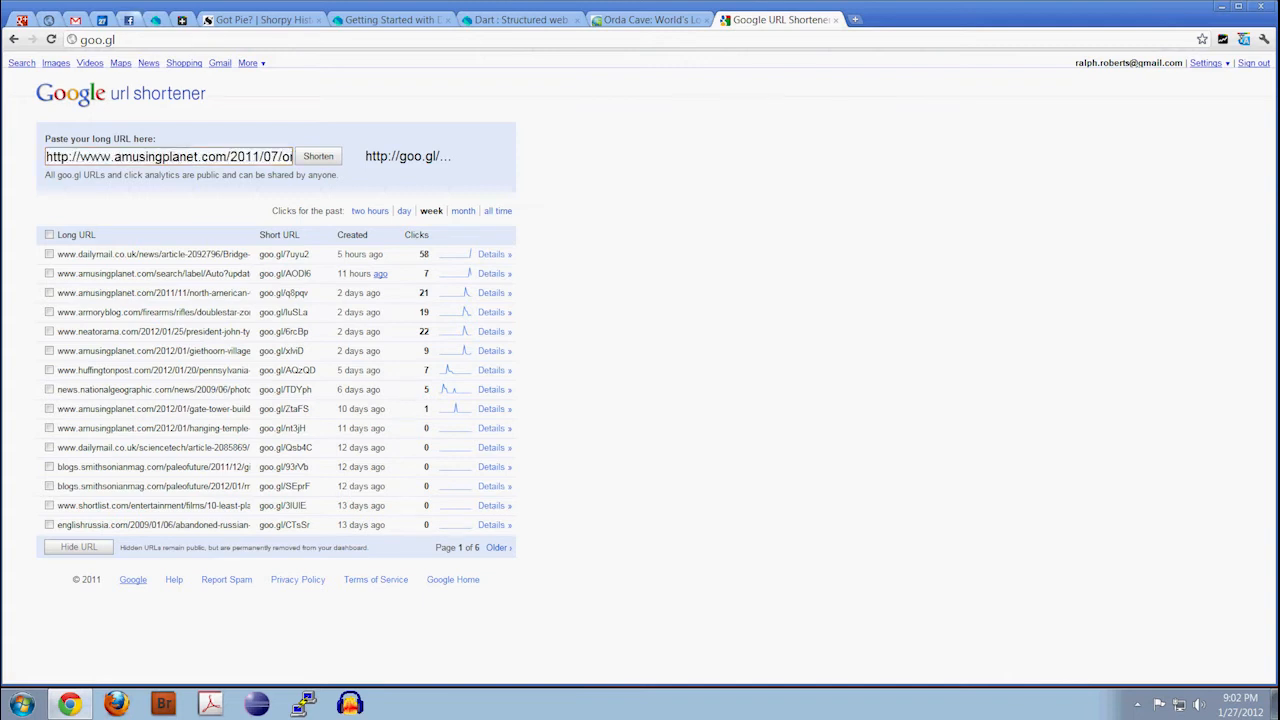
{"action": "left_click", "coordinate": [318, 156]}
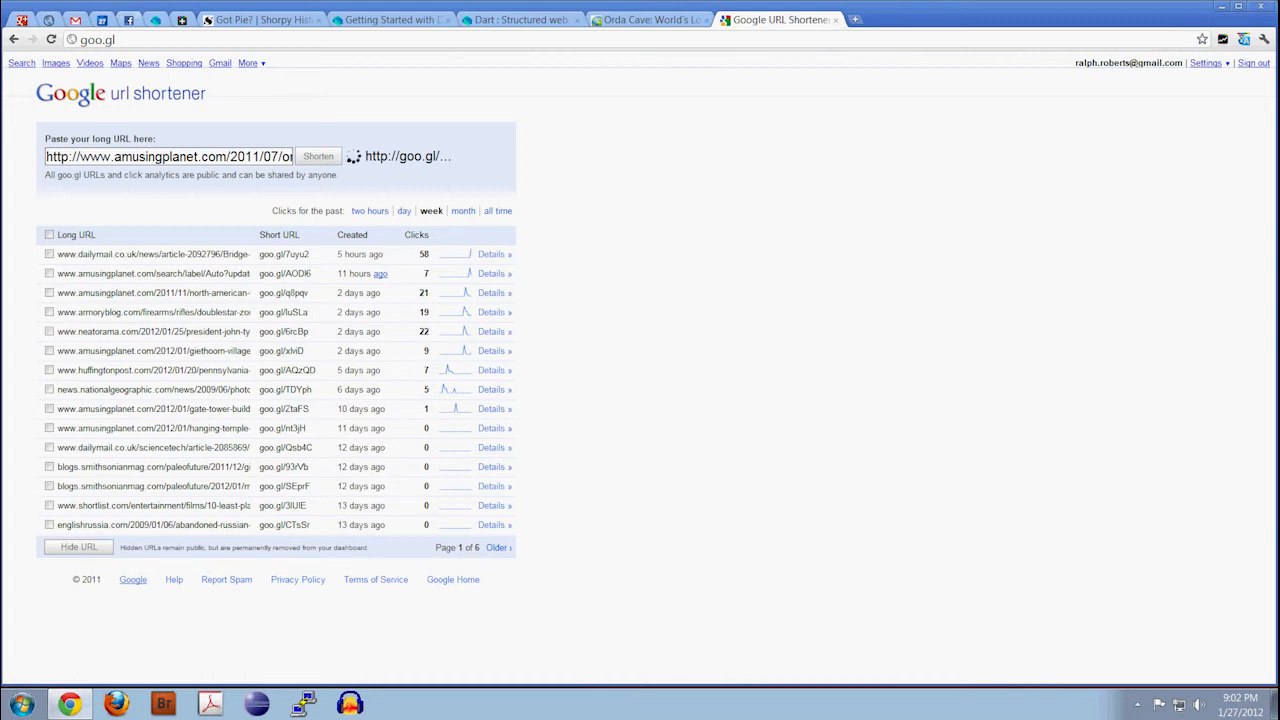
{"action": "left_click", "coordinate": [318, 156]}
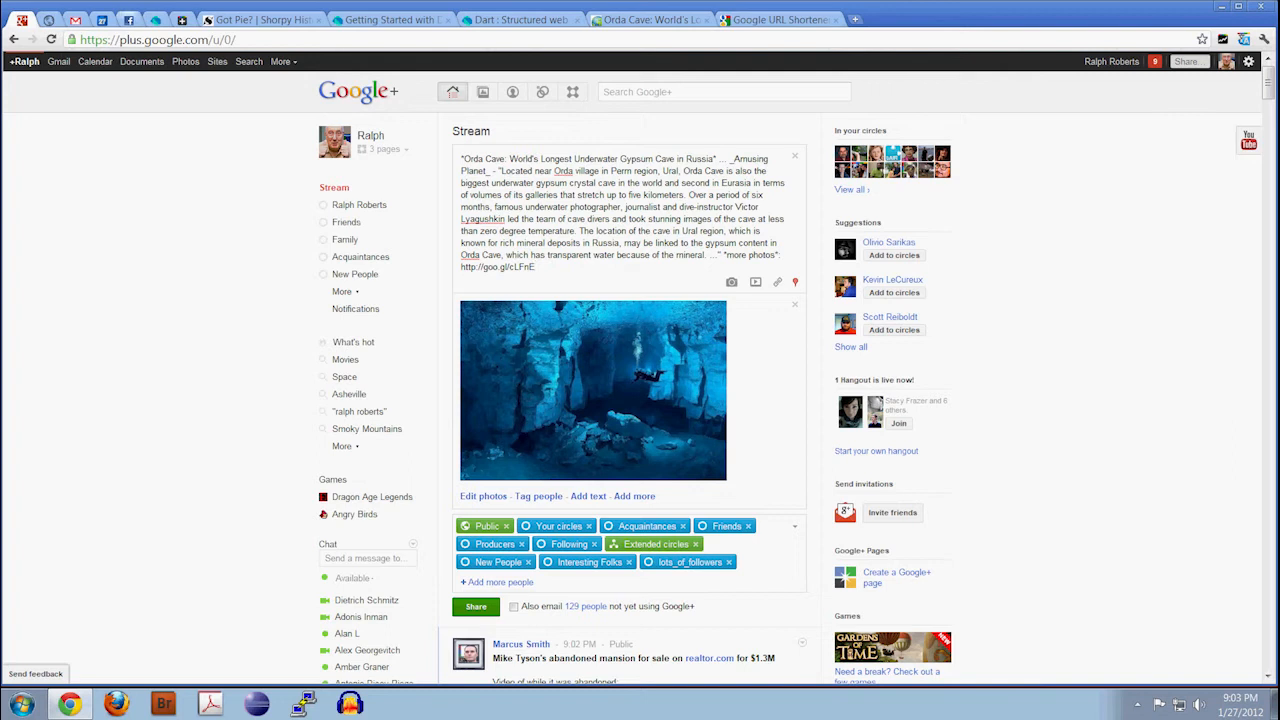
Share the Orda Cave post to the stream and open its cave photo for editing.
{"action": "left_click", "coordinate": [476, 606]}
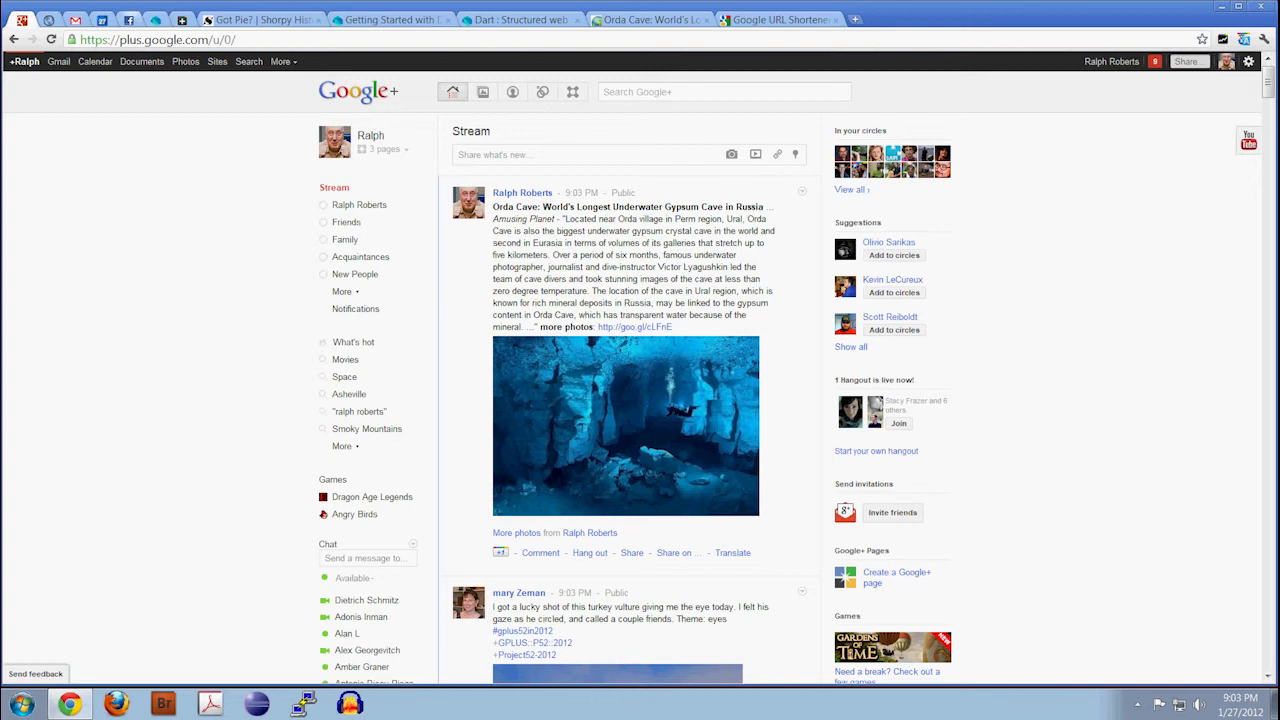
{"action": "left_click", "coordinate": [624, 424]}
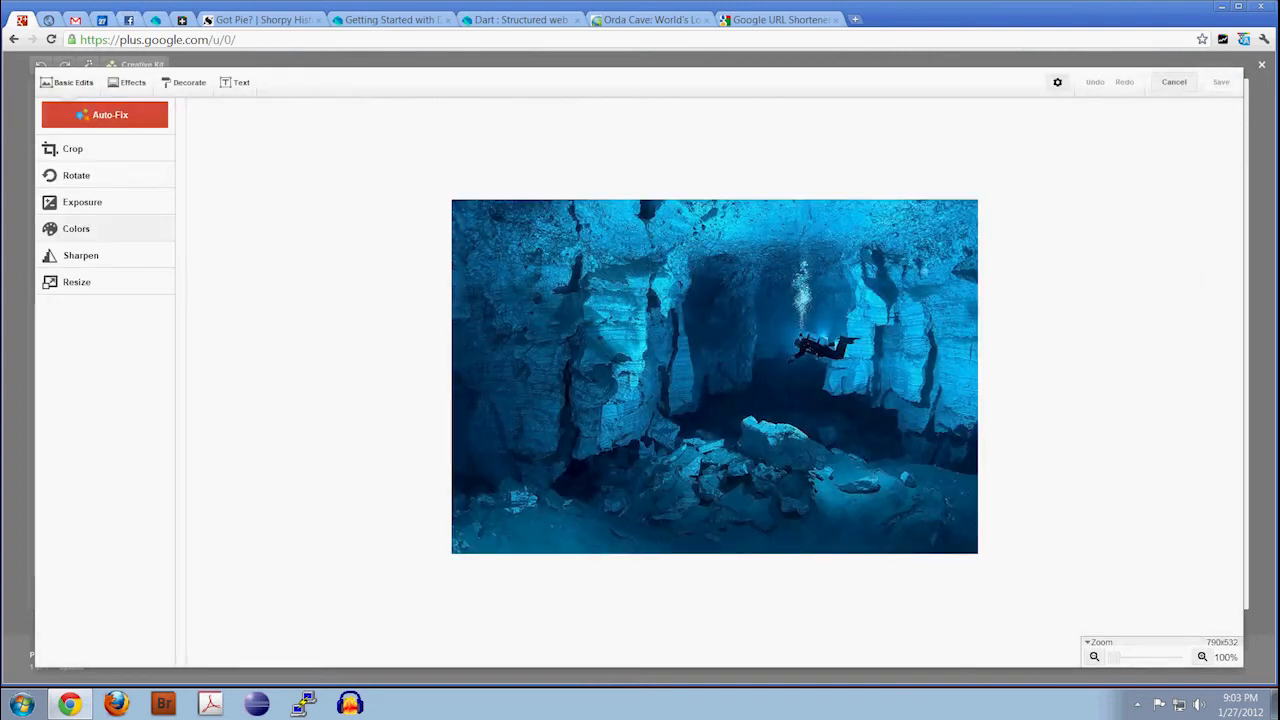
In Colors, raise Saturation to 14 and cool Temperature to -31 on the cave photo.
{"action": "left_click", "coordinate": [82, 200]}
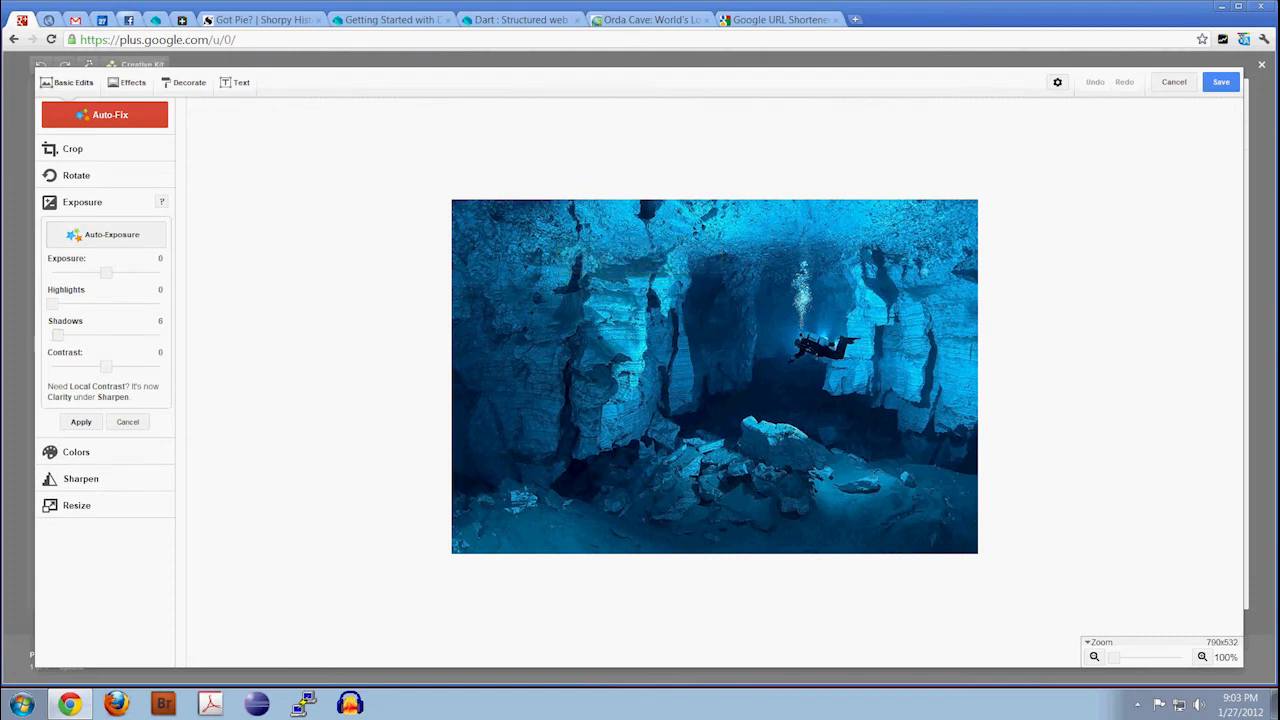
{"action": "left_click_drag", "start_coordinate": [56, 336], "coordinate": [62, 336]}
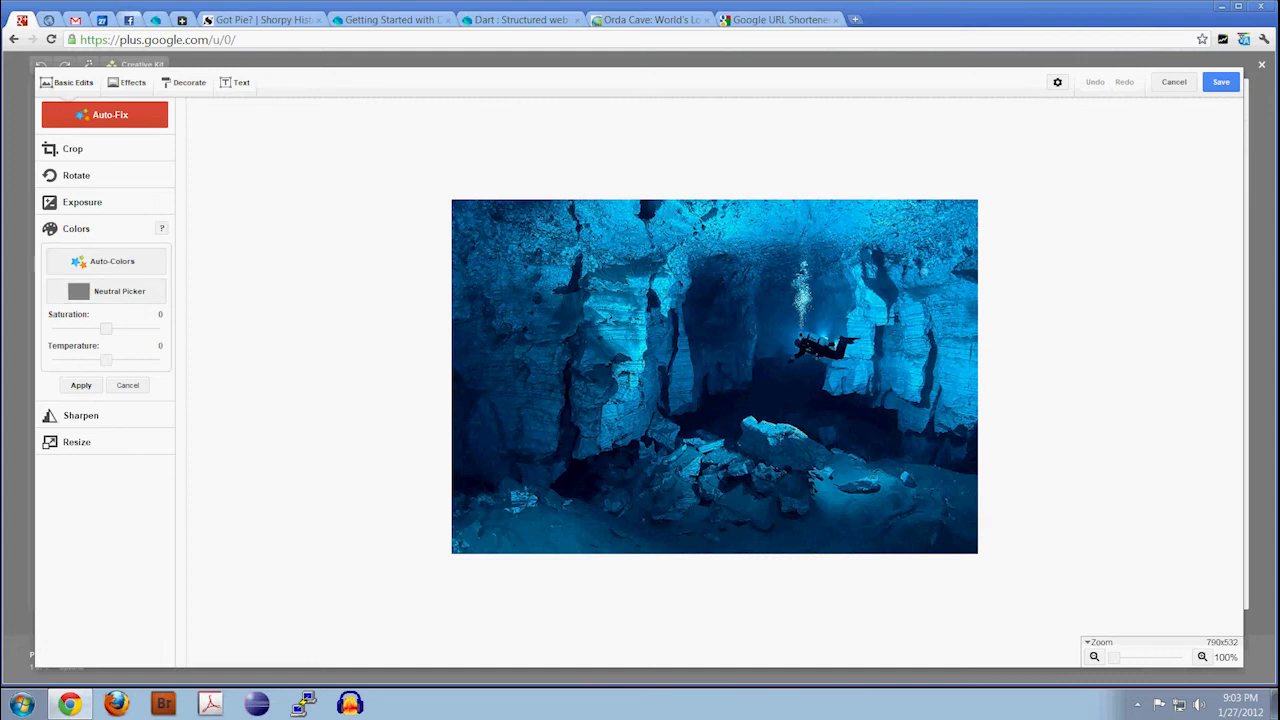
{"action": "left_click_drag", "start_coordinate": [108, 328], "coordinate": [112, 328]}
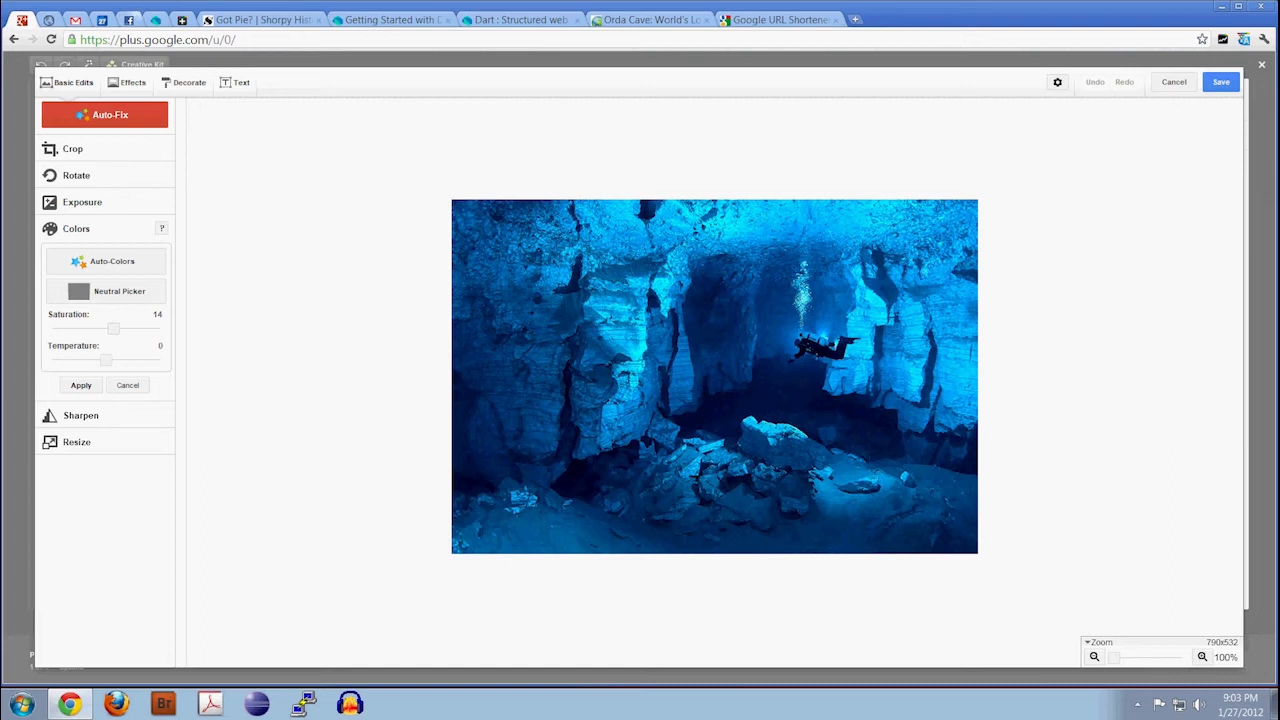
{"action": "left_click_drag", "start_coordinate": [108, 360], "coordinate": [112, 360]}
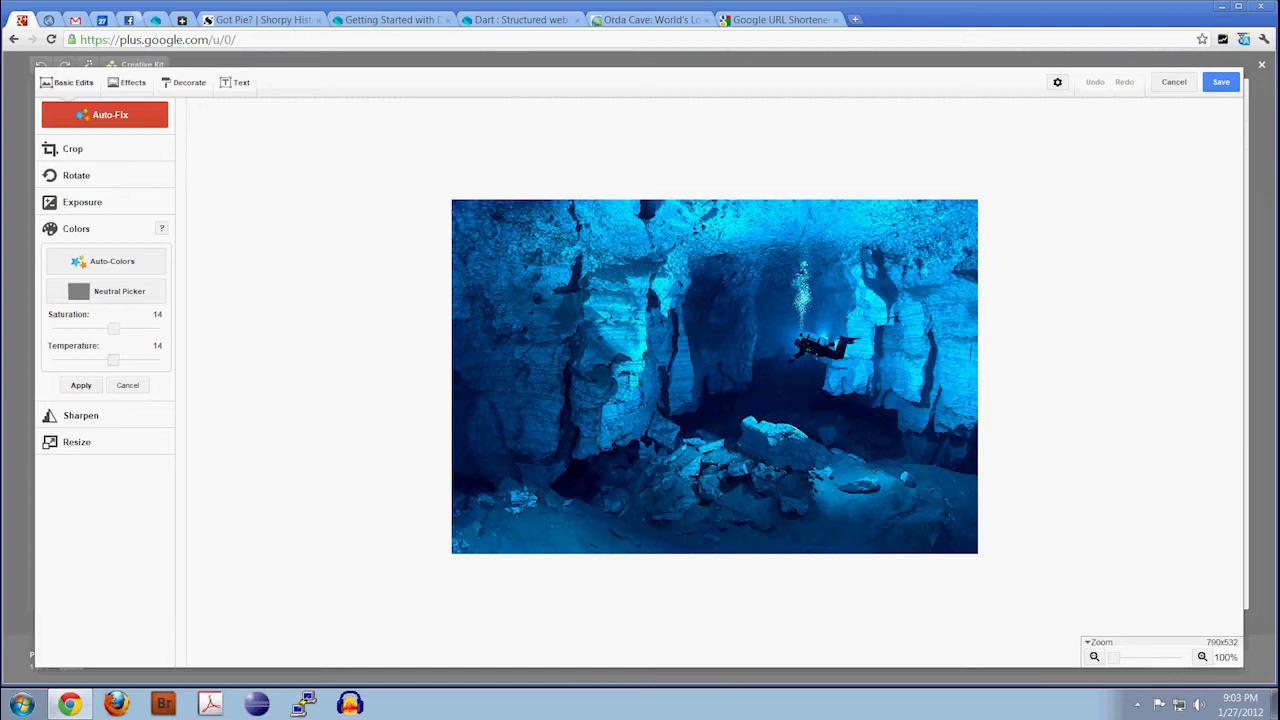
{"action": "left_click_drag", "start_coordinate": [112, 360], "coordinate": [108, 360]}
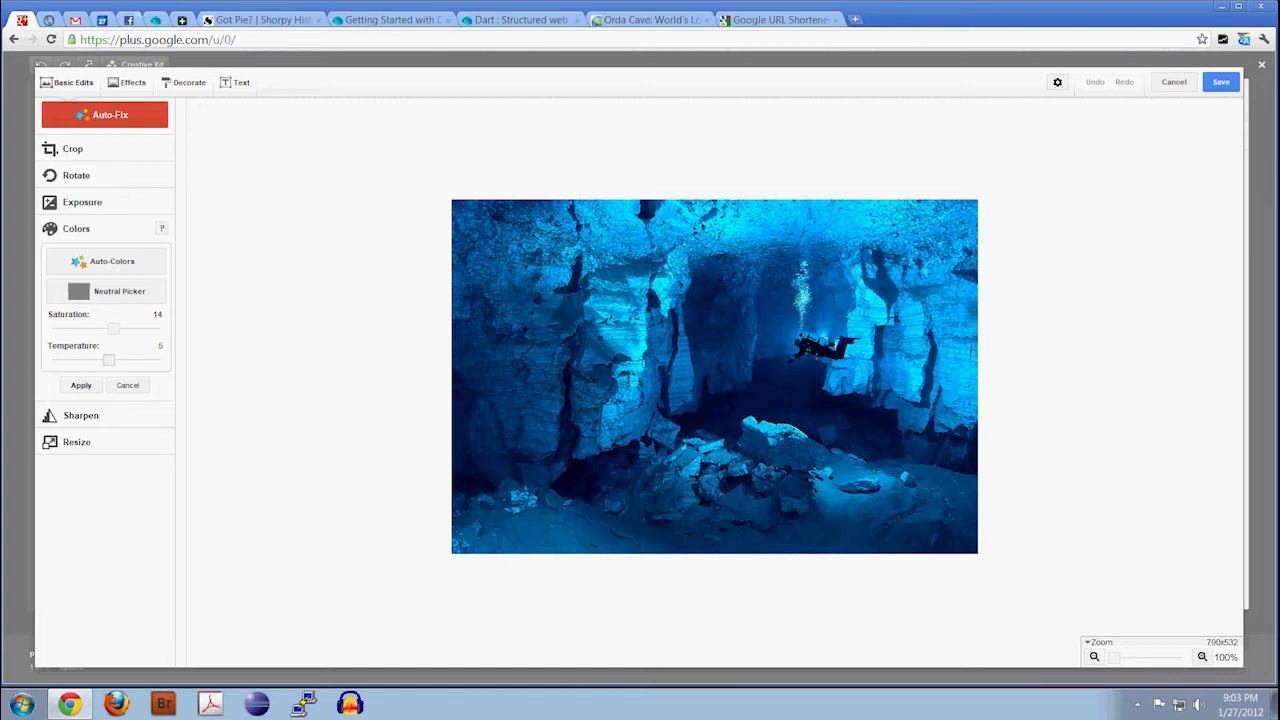
{"action": "left_click_drag", "start_coordinate": [108, 360], "coordinate": [88, 360]}
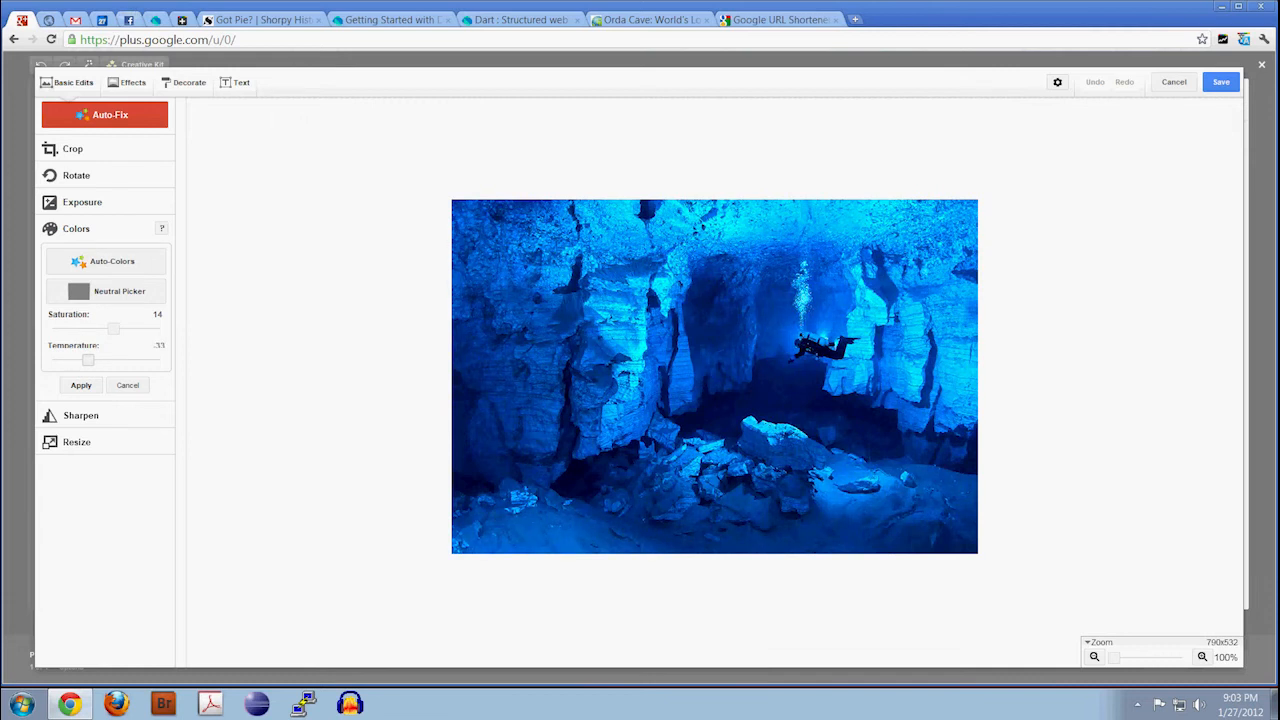
{"action": "left_click_drag", "start_coordinate": [88, 360], "coordinate": [84, 360]}
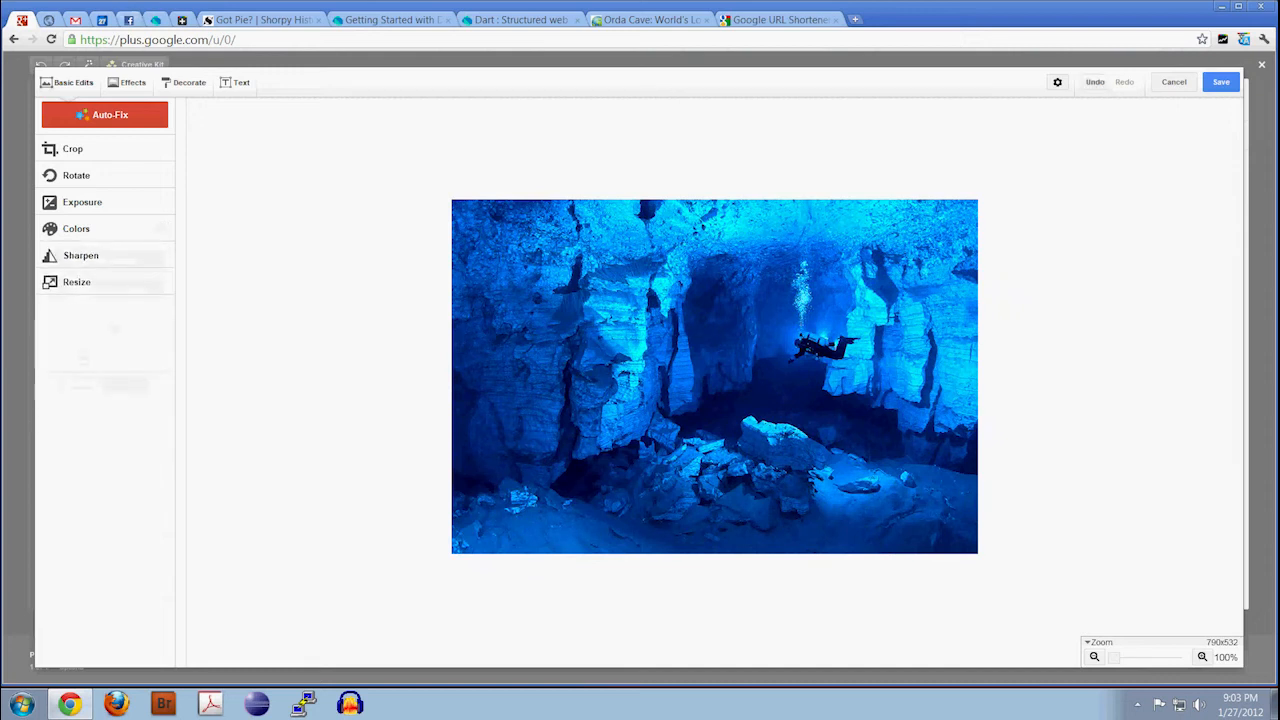
{"action": "left_click", "coordinate": [80, 256]}
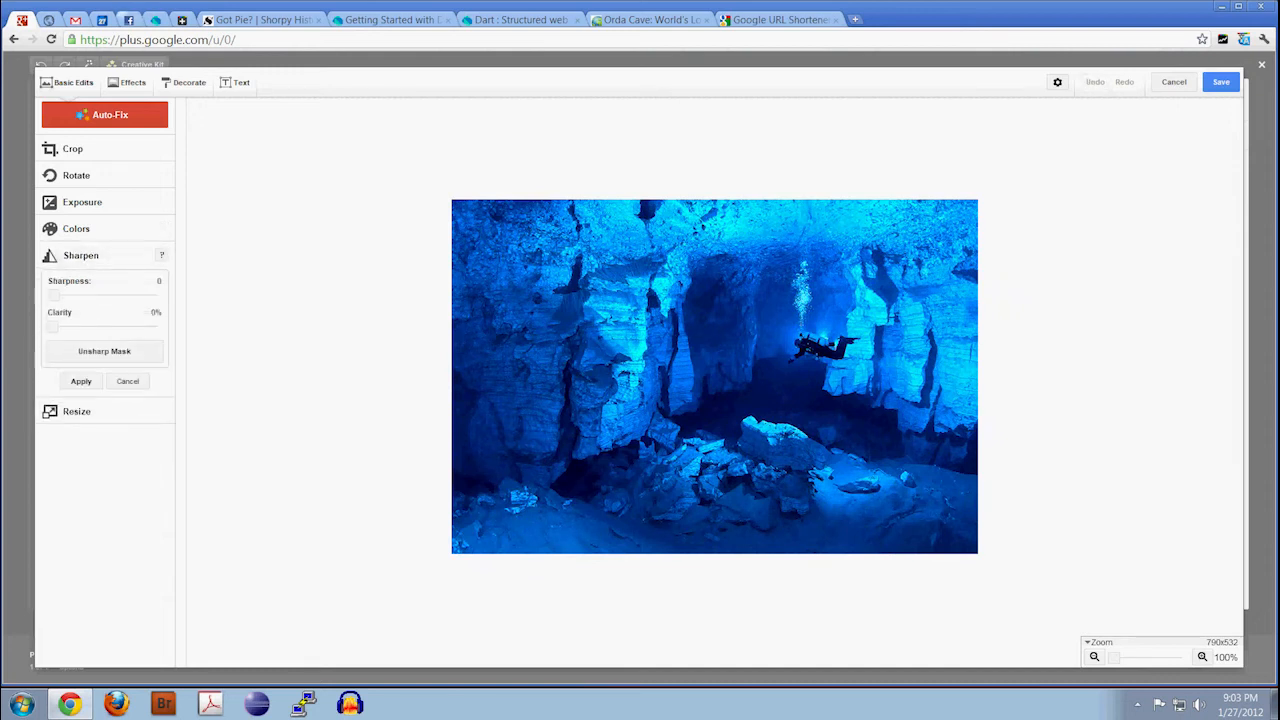
Set Sharpness 4 and Clarity 22%, apply the sharpening and save the edited photo.
{"action": "left_click_drag", "start_coordinate": [52, 296], "coordinate": [64, 296]}
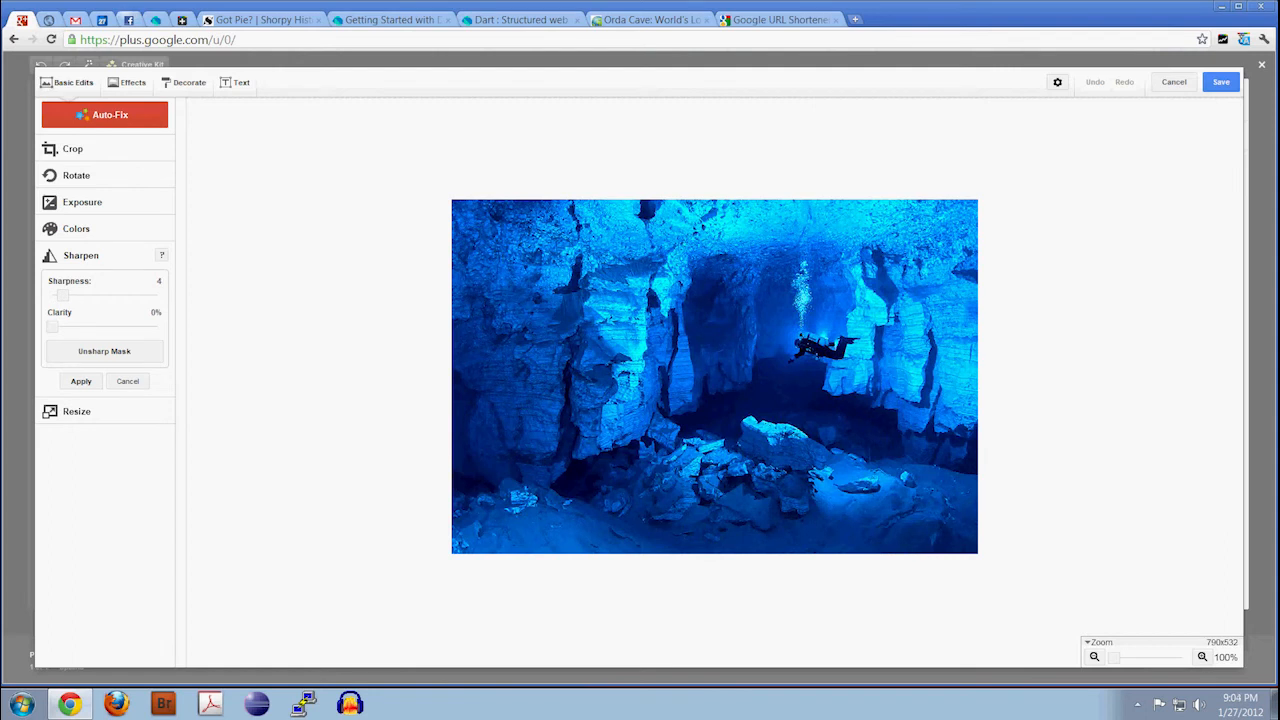
{"action": "left_click_drag", "start_coordinate": [52, 328], "coordinate": [76, 328]}
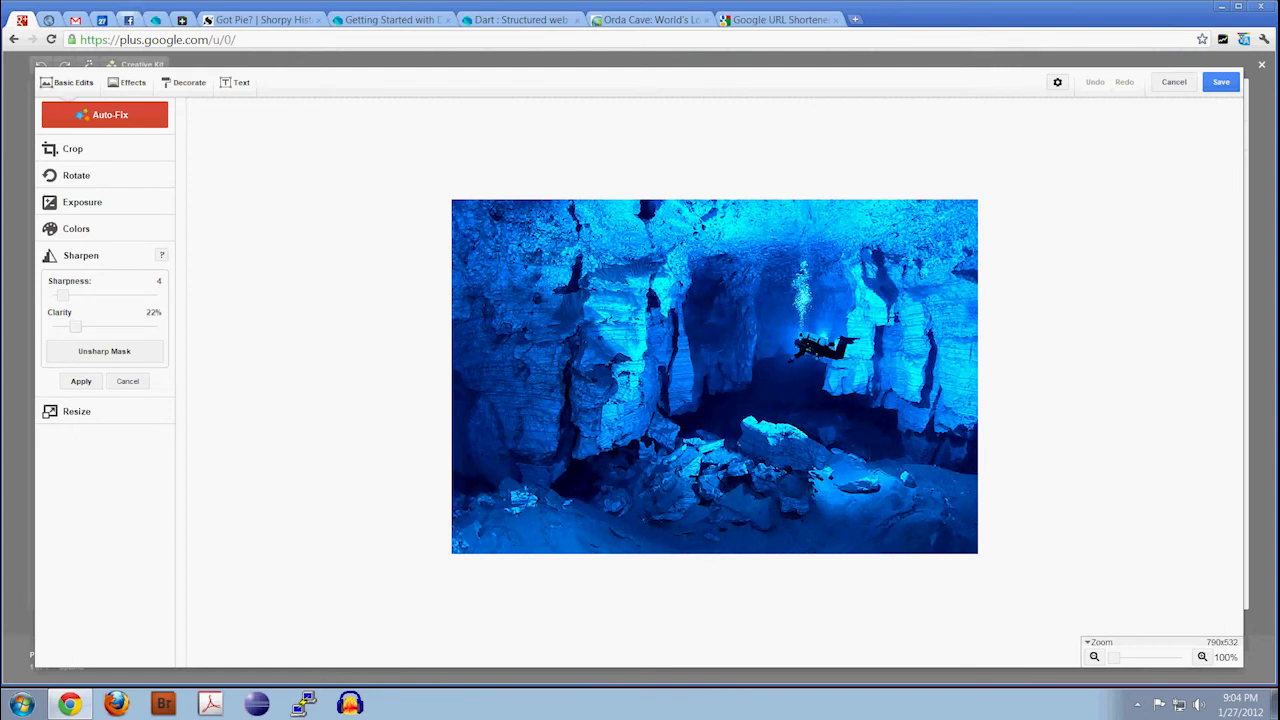
{"action": "left_click", "coordinate": [1220, 80]}
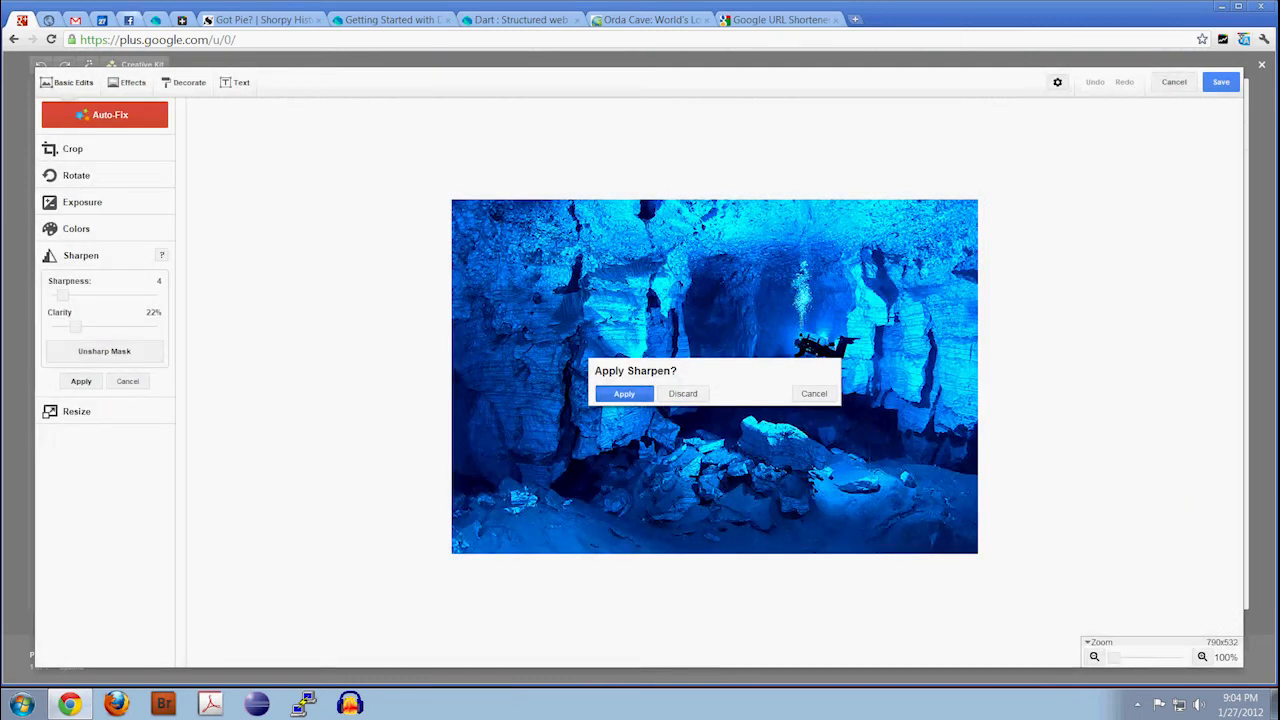
{"action": "left_click", "coordinate": [624, 392]}
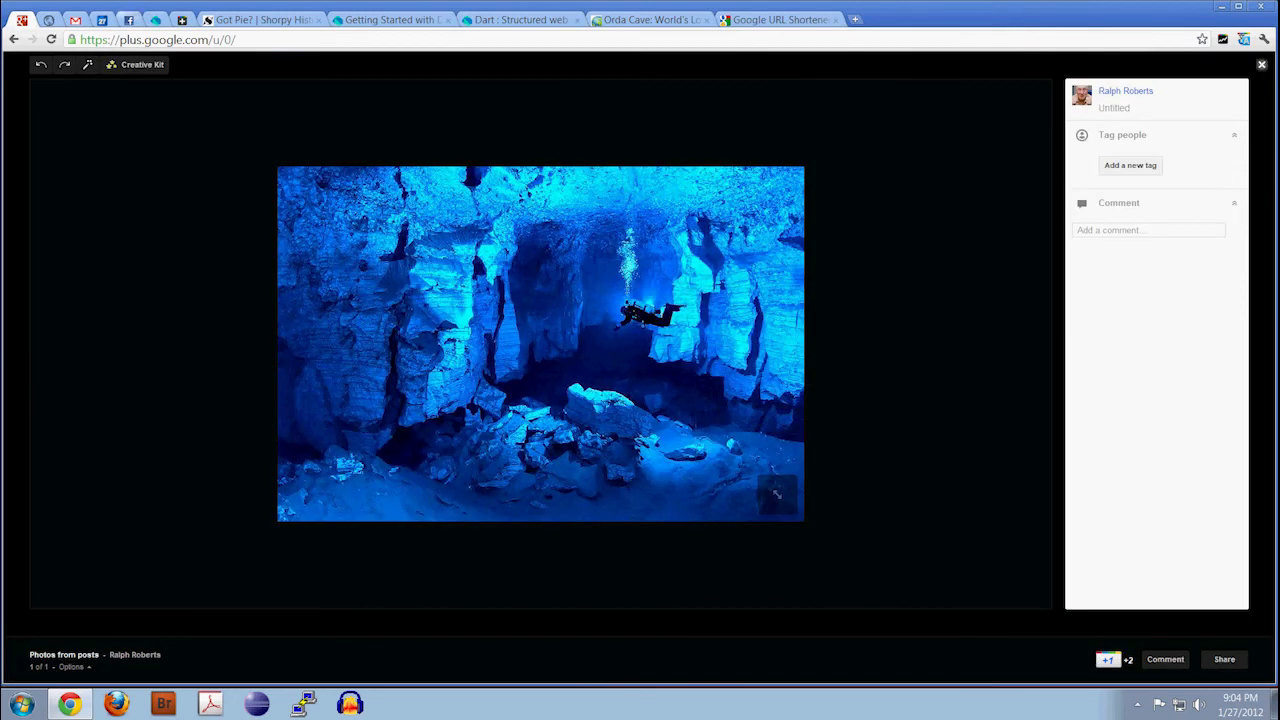
{"action": "left_click", "coordinate": [1260, 64]}
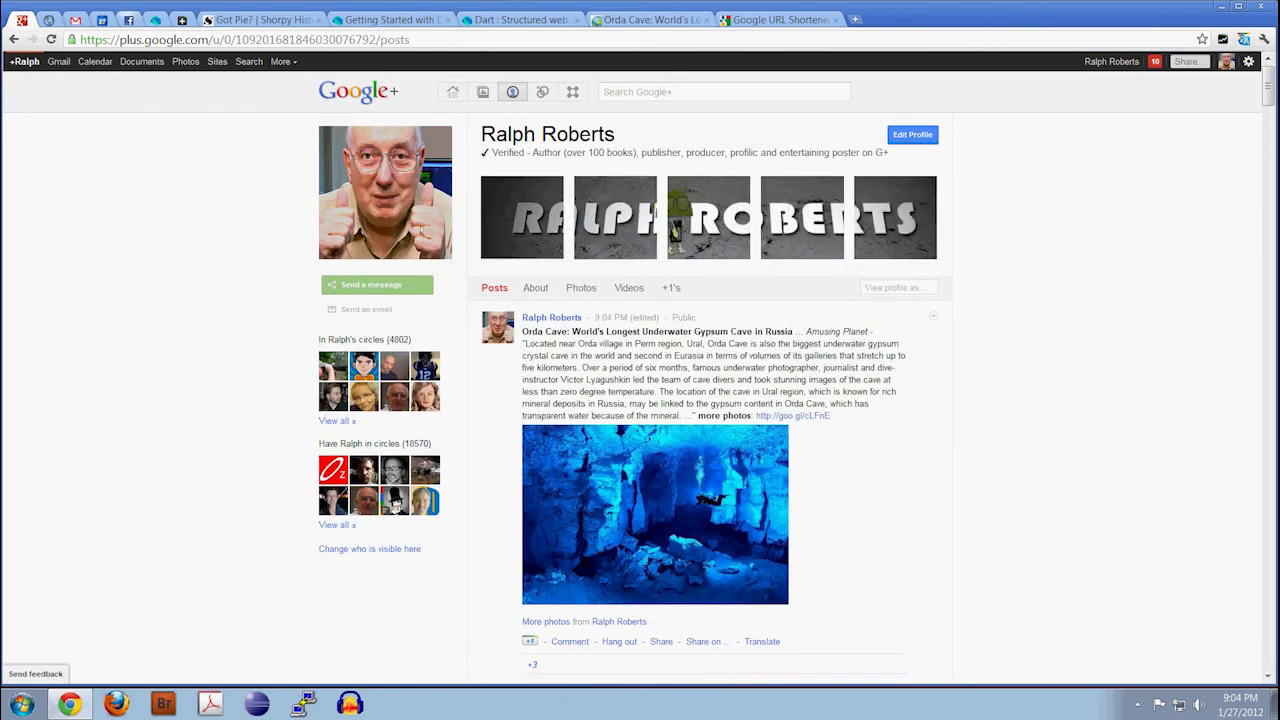
Scroll the profile to the published Orda Cave post and start a new comment on it.
{"action": "scroll", "scroll_direction": "down", "scroll_amount": 3}
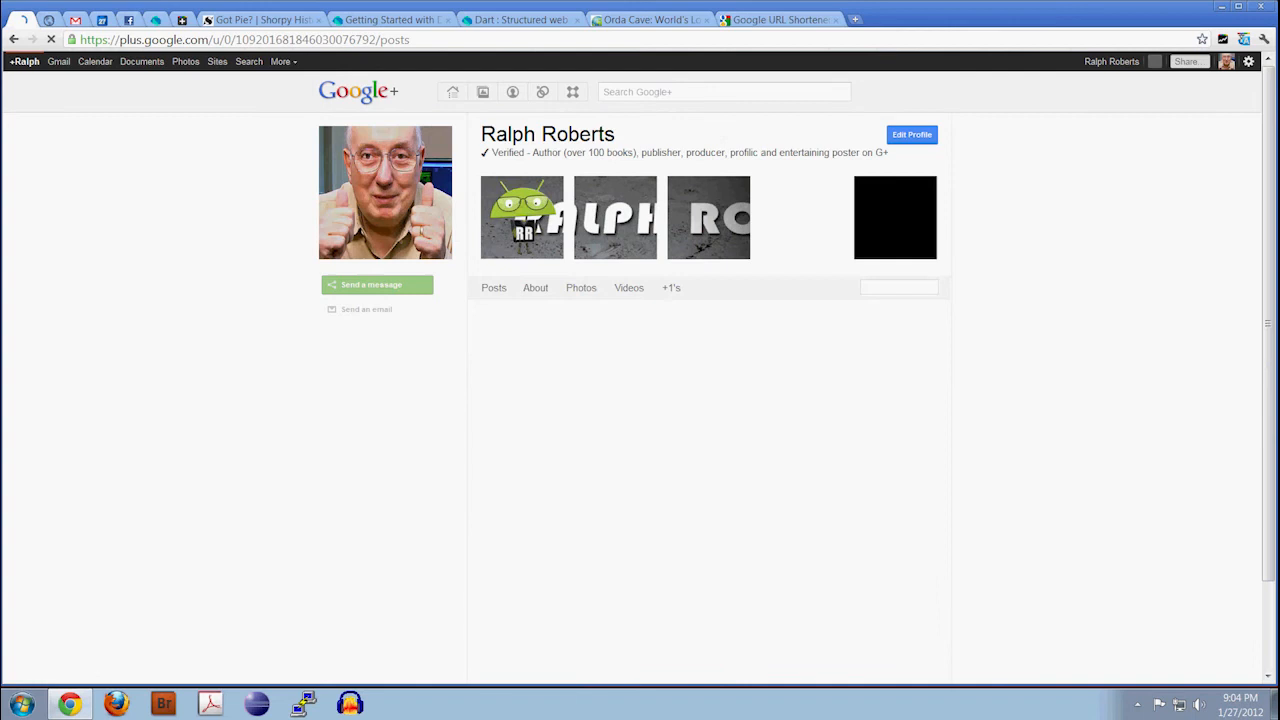
{"action": "scroll", "scroll_direction": "down", "scroll_amount": 3}
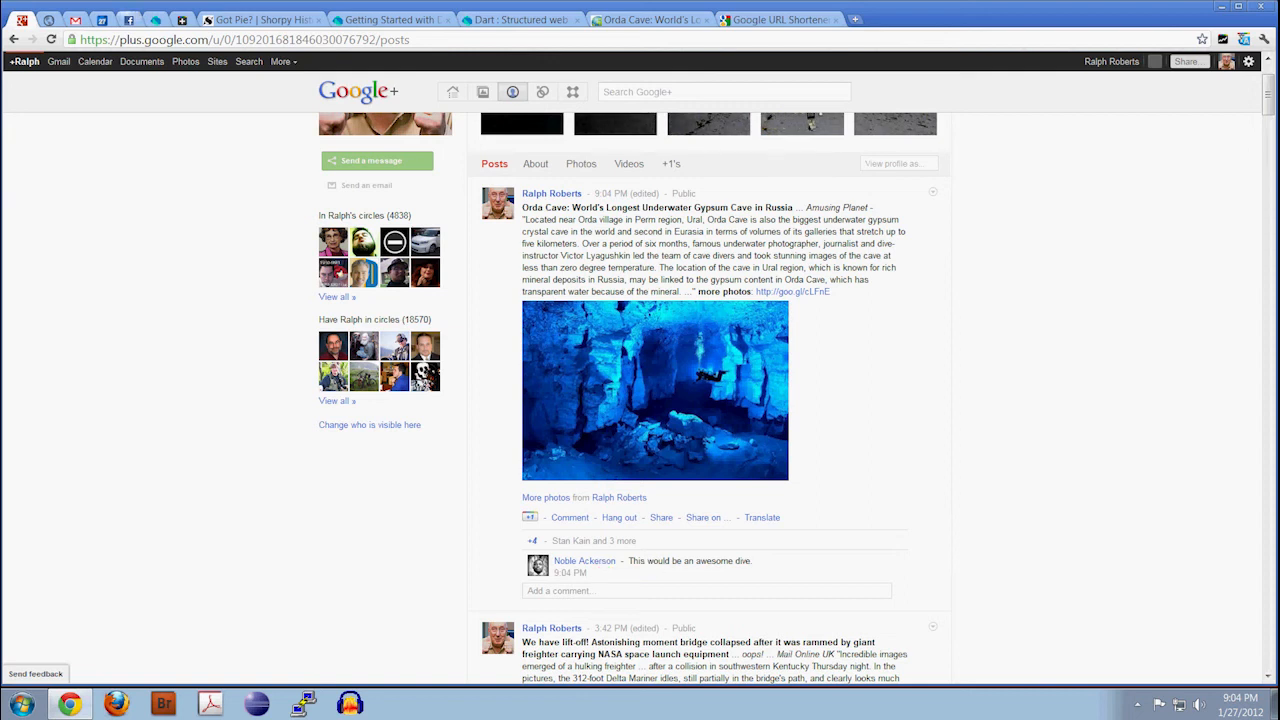
{"action": "left_click", "coordinate": [704, 590]}
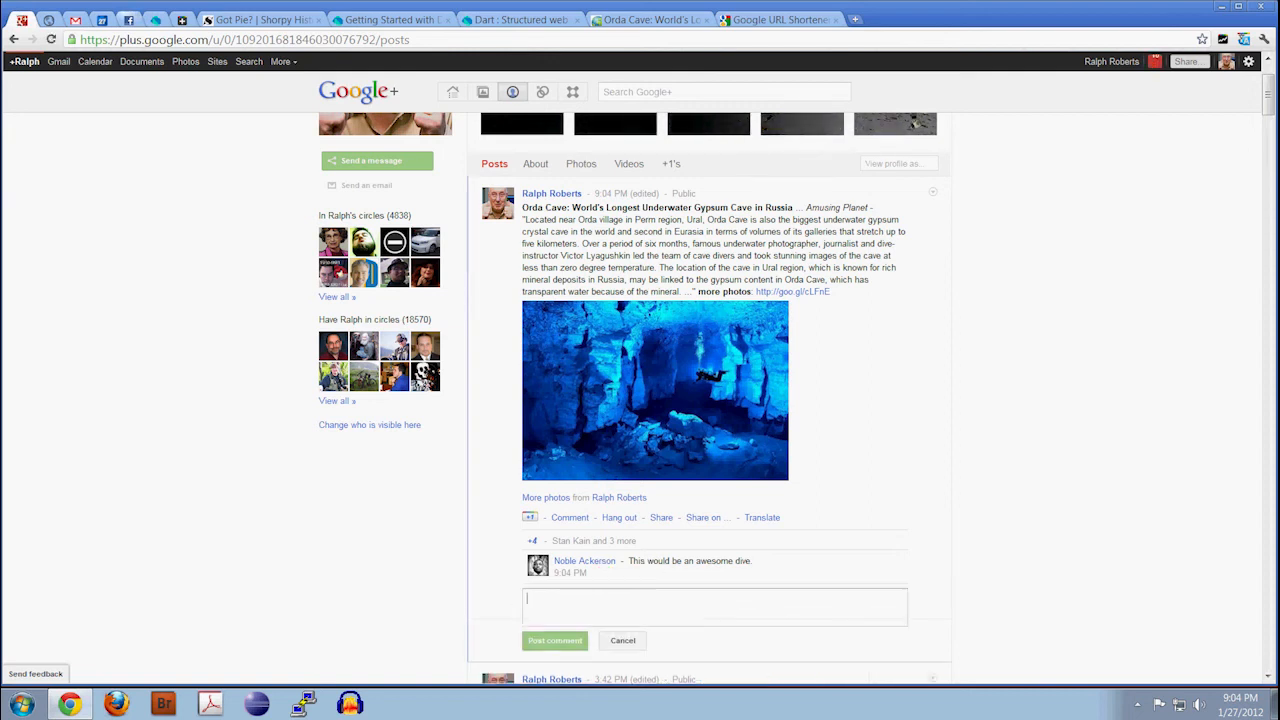
Reply tagging +Noble that in caves it is hard to surface if you get in trouble, and post it.
{"action": "type", "text": "+n"}
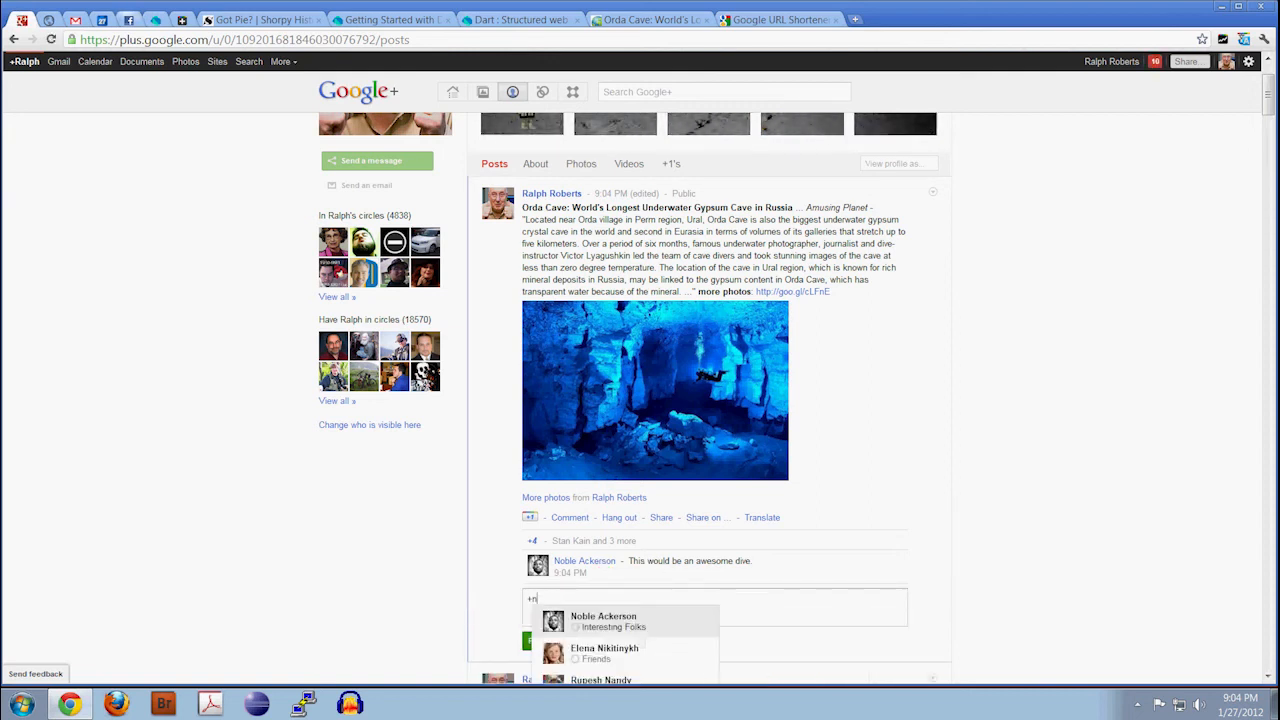
{"action": "type", "text": "oble Ackerson yes, but you"}
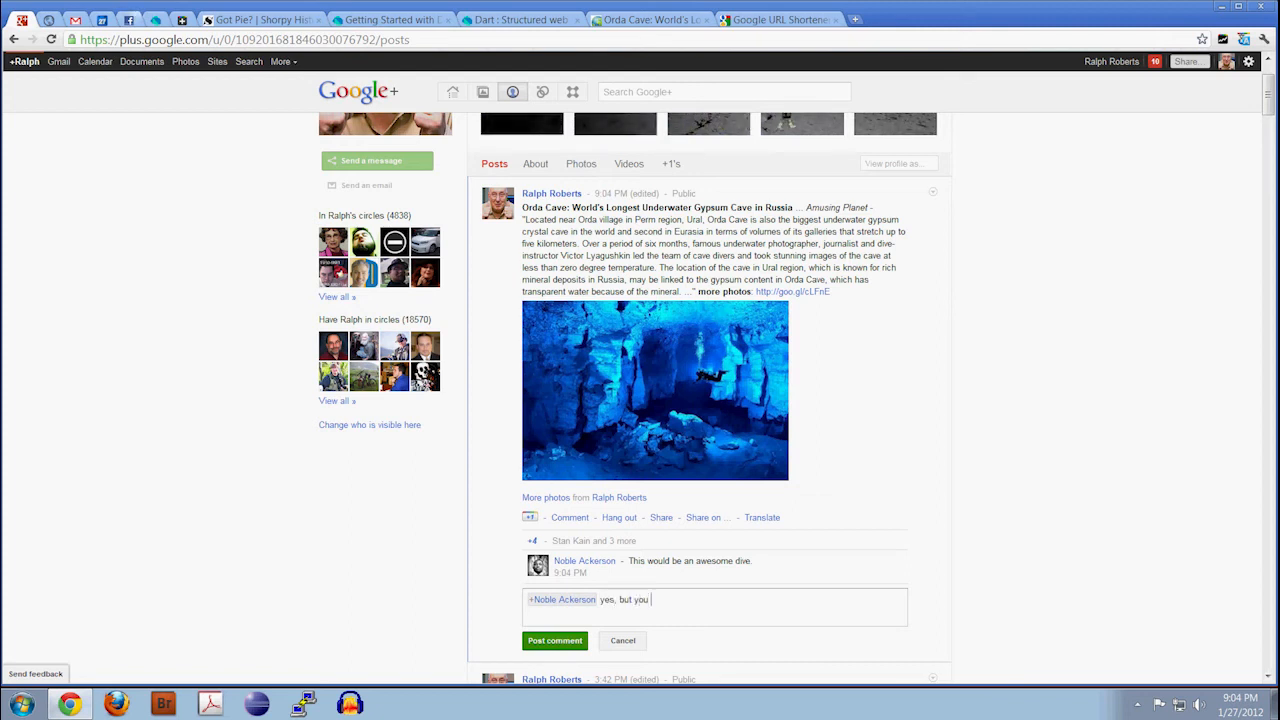
{"action": "type", "text": "have to be careful"}
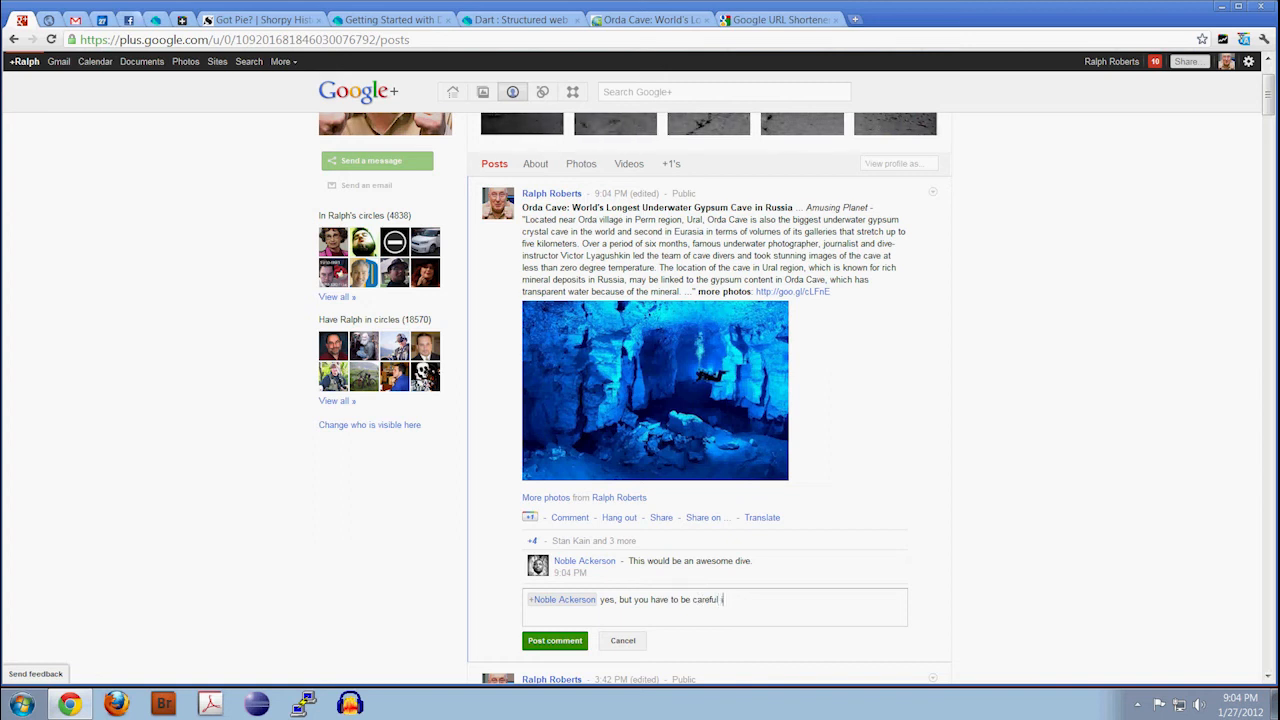
{"action": "type", "text": "n caves ... hard t"}
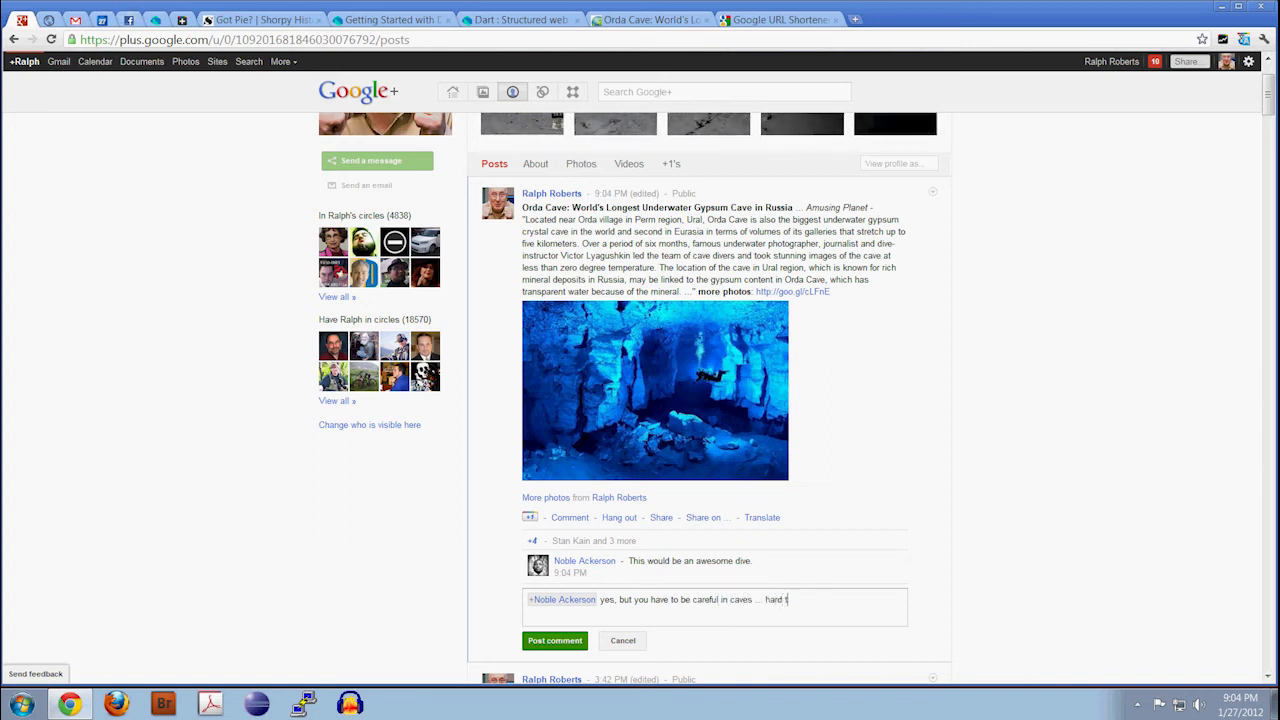
{"action": "type", "text": "o surface if ou"}
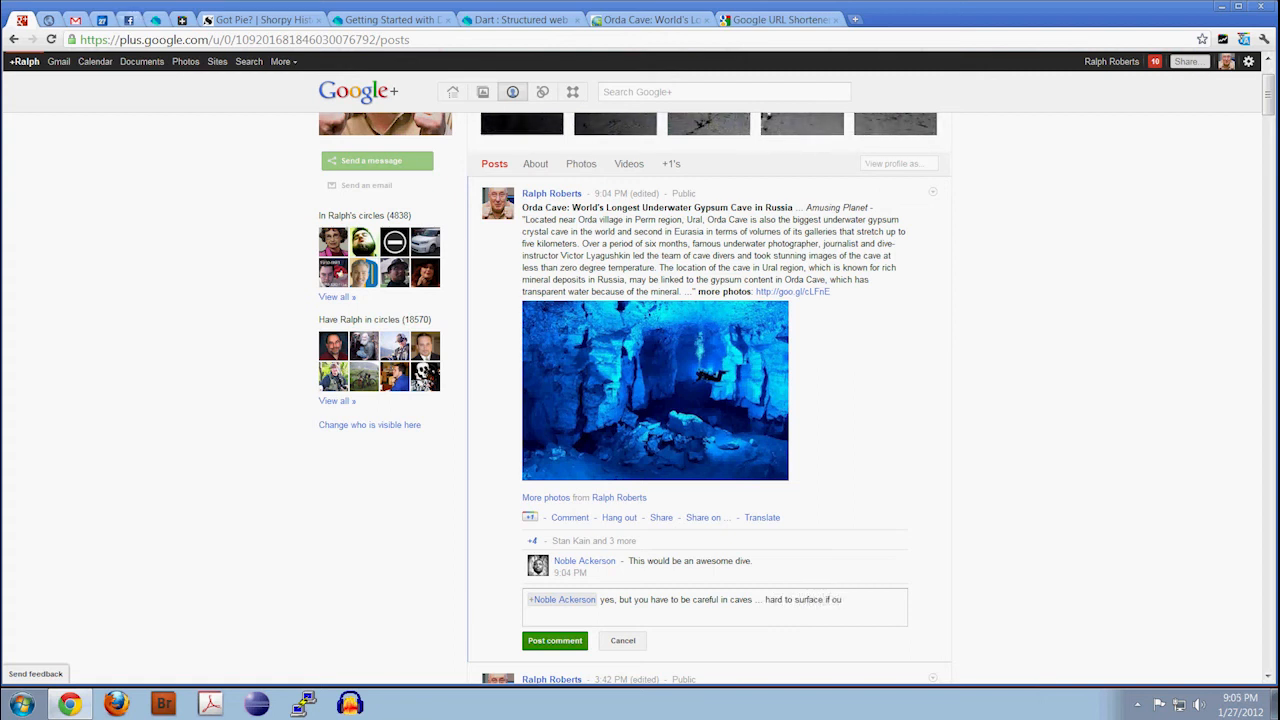
{"action": "type", "text": "o"}
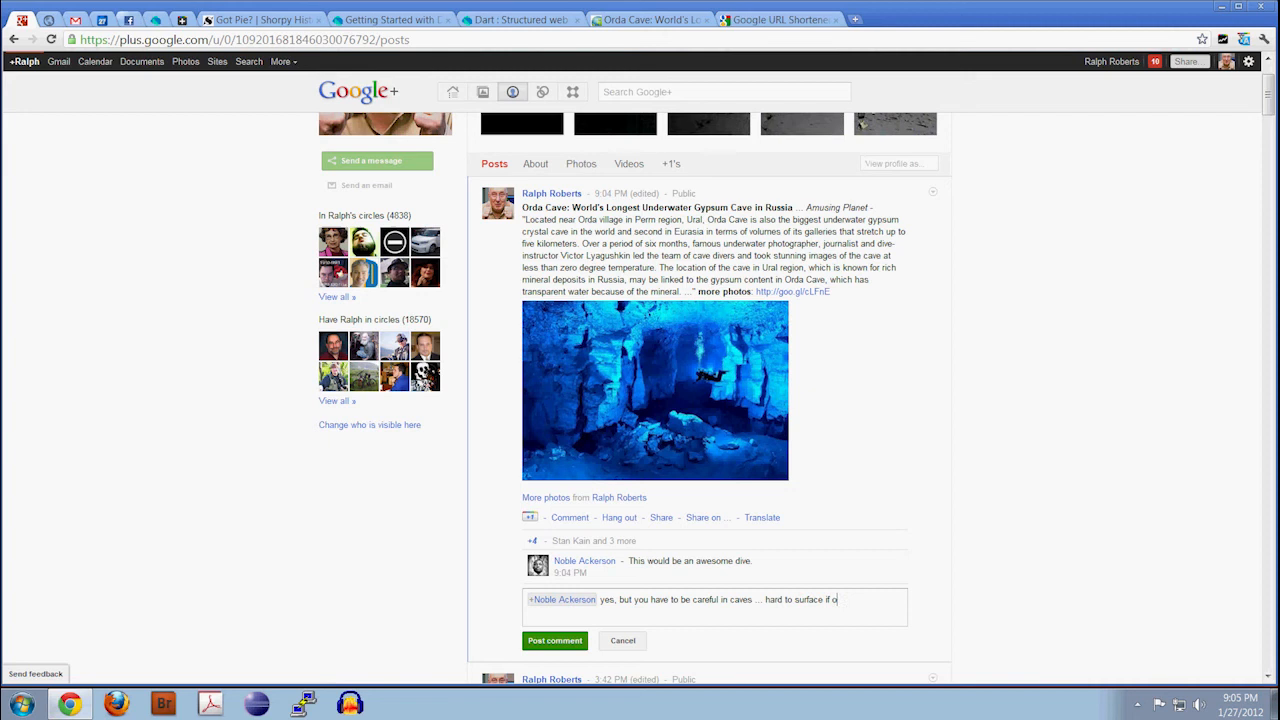
{"action": "type", "text": "you get"}
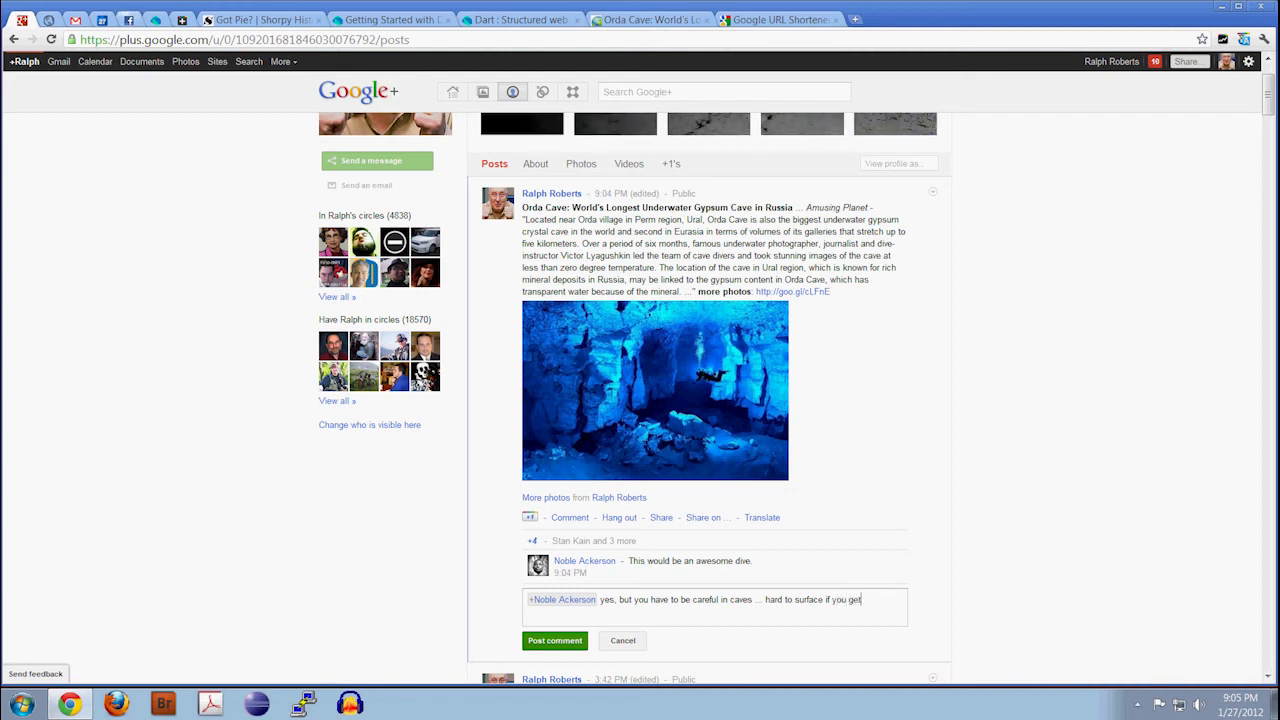
{"action": "type", "text": "n"}
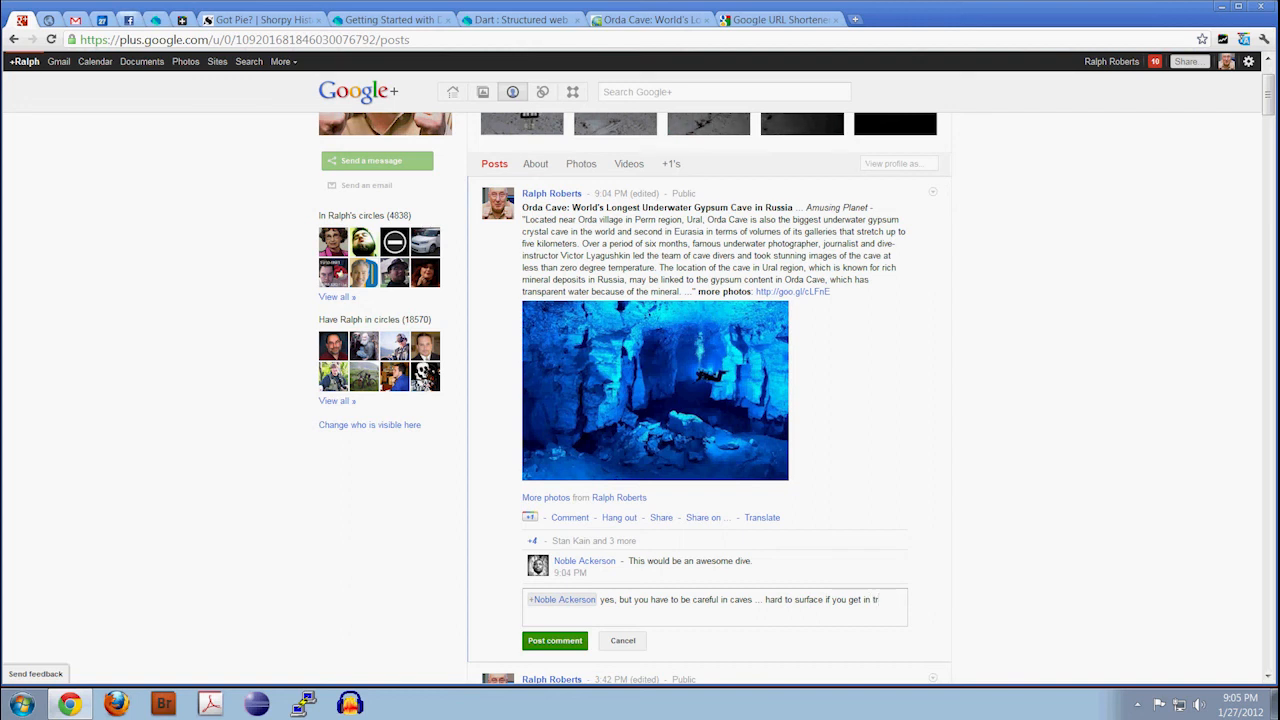
{"action": "type", "text": "trouble."}
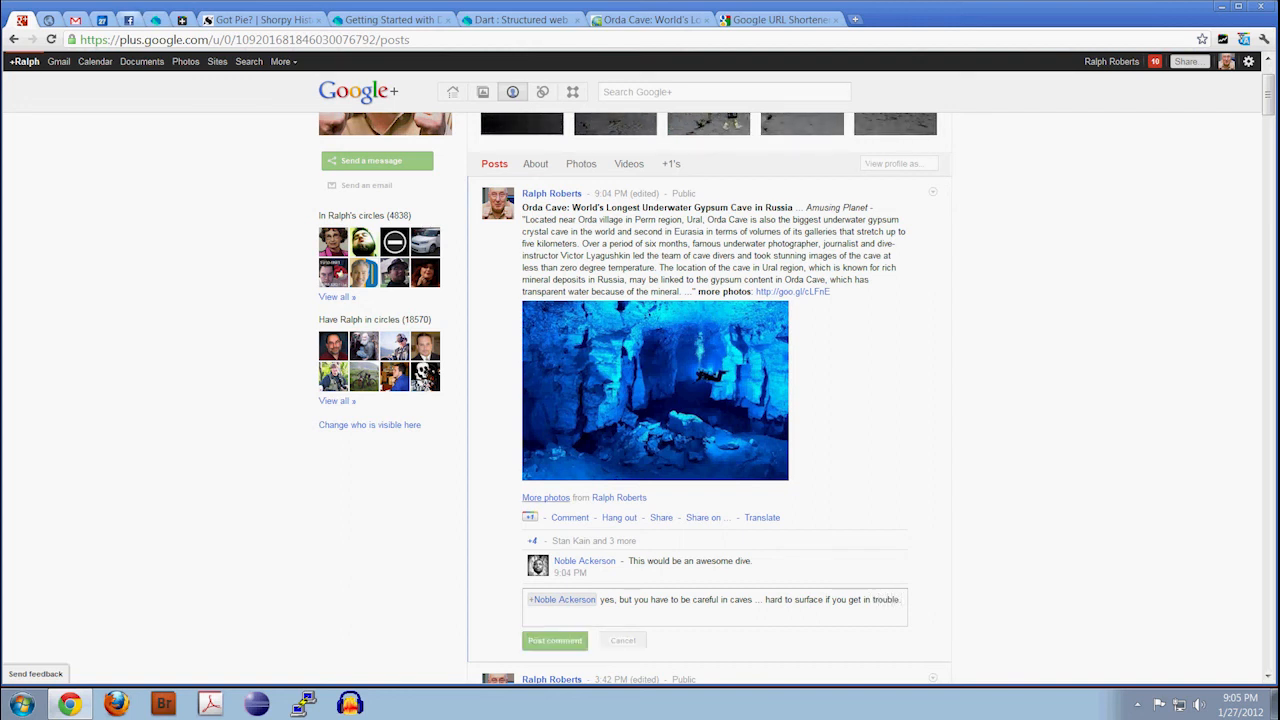
{"action": "left_click", "coordinate": [554, 640]}
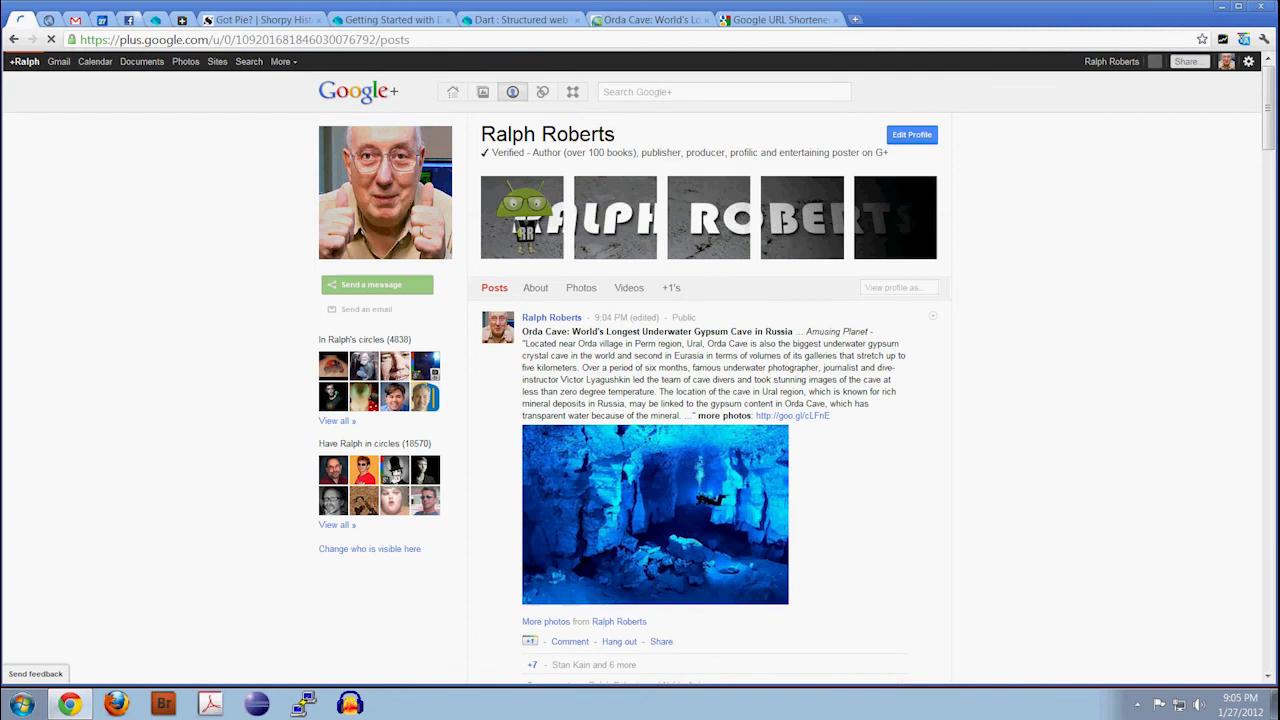
{"action": "scroll", "scroll_direction": "down", "scroll_amount": 3}
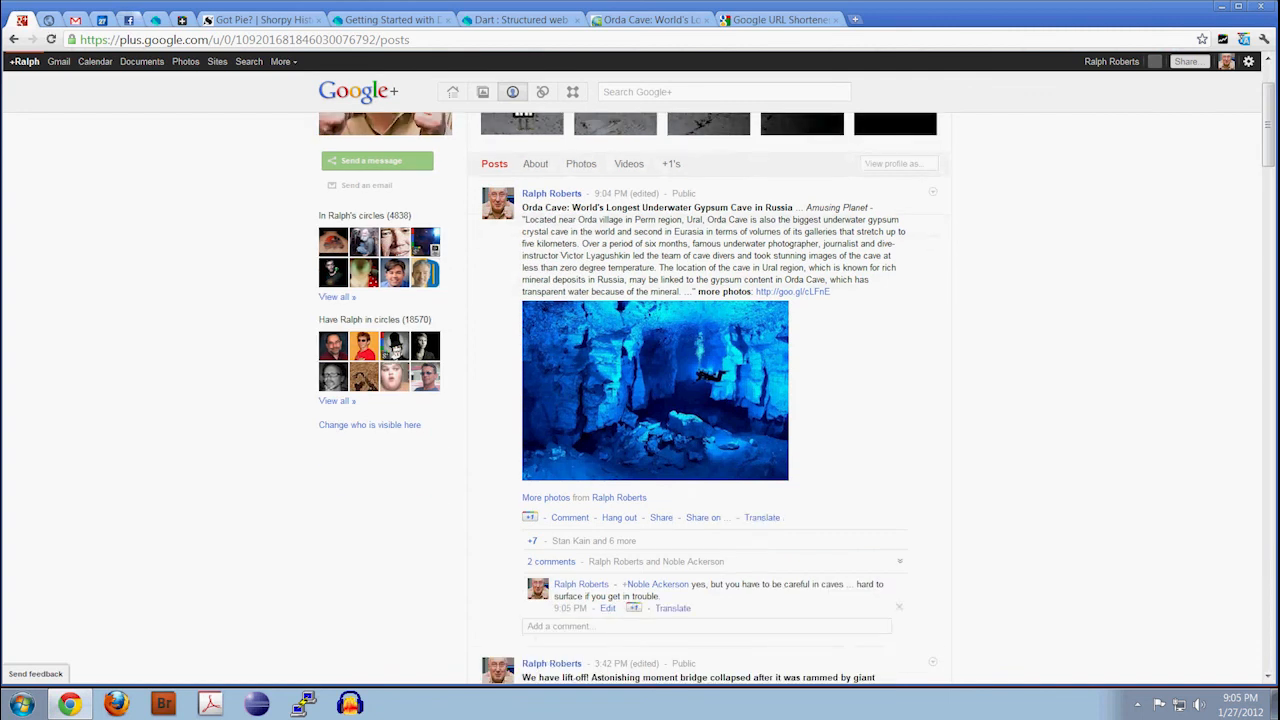